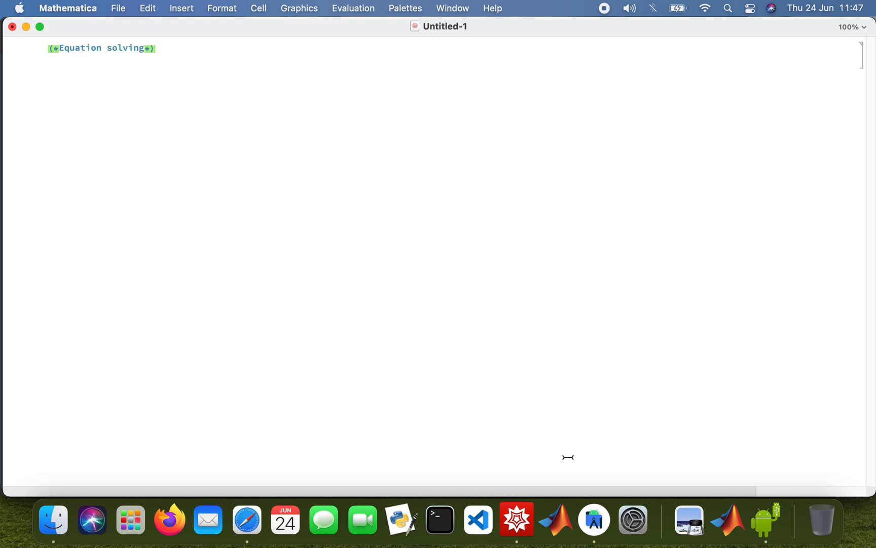
Evaluate Solve[x^2 - 1 == 0, x], returning x → -1 and x → 1.
type("Solve")
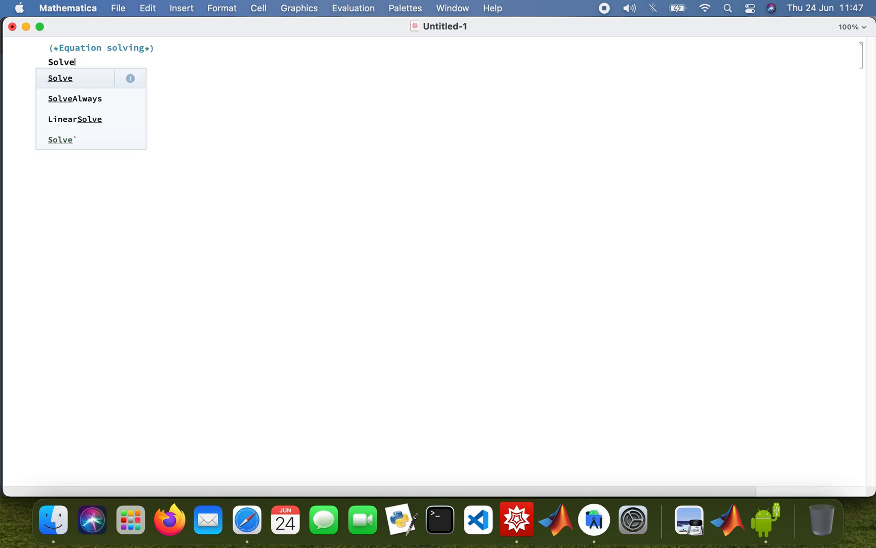
type("[x")
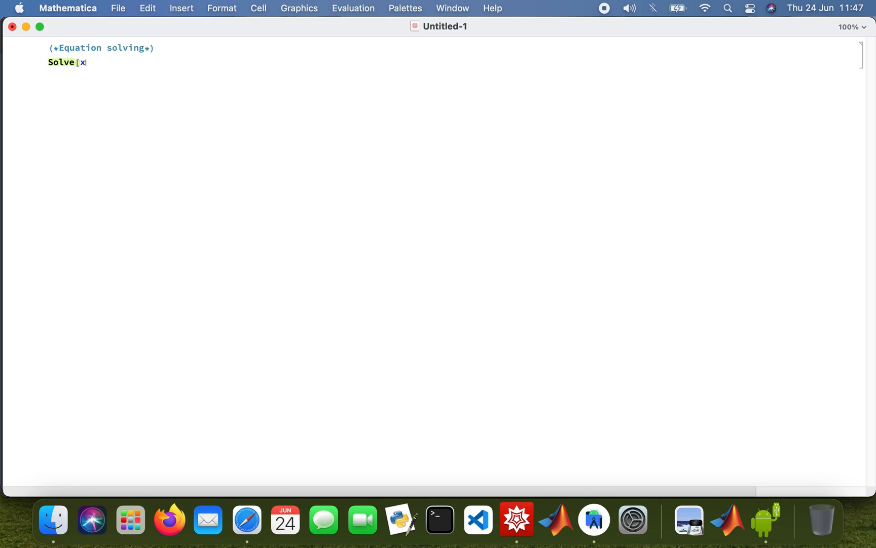
type("^2 - 1")
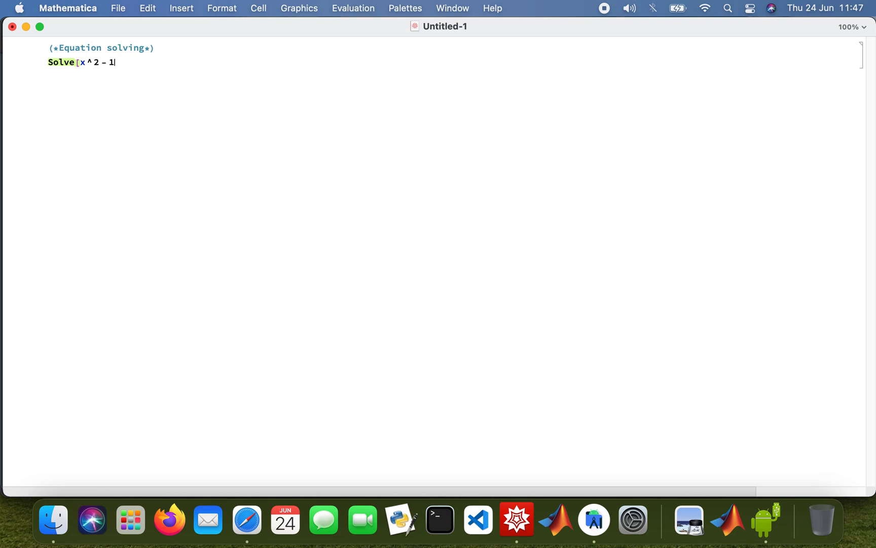
type("== 0,")
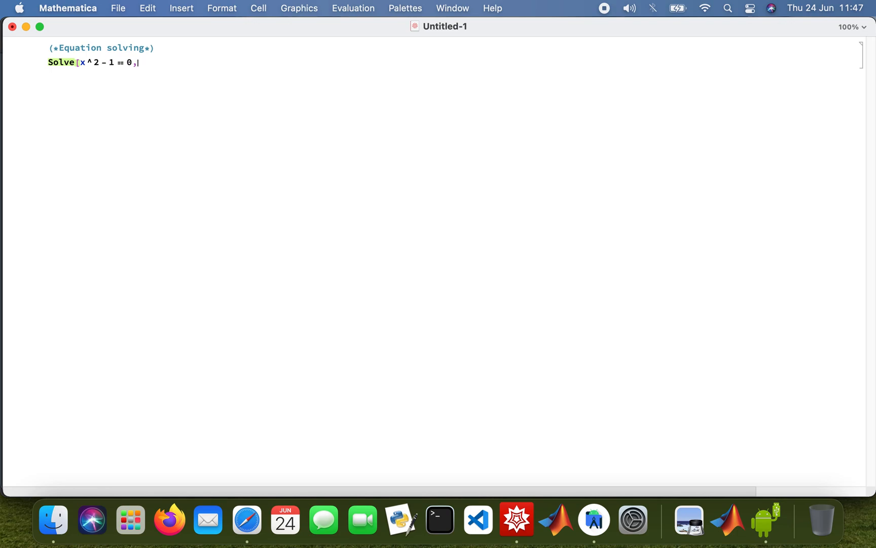
key("shift+enter")
type("Solve")
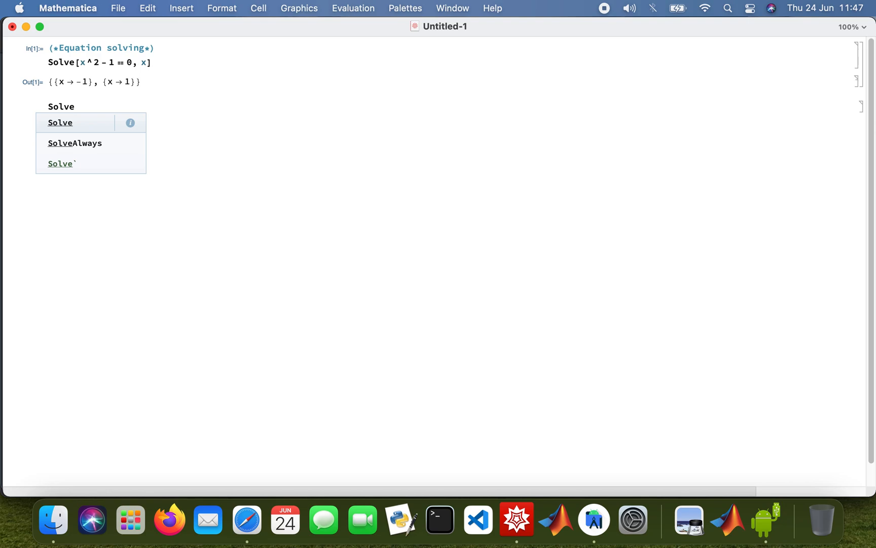
Evaluate Solve[x^2 - 2 x + 1 == 0, x], returning the repeated root x → 1, and start a new cell.
type("[x^2")
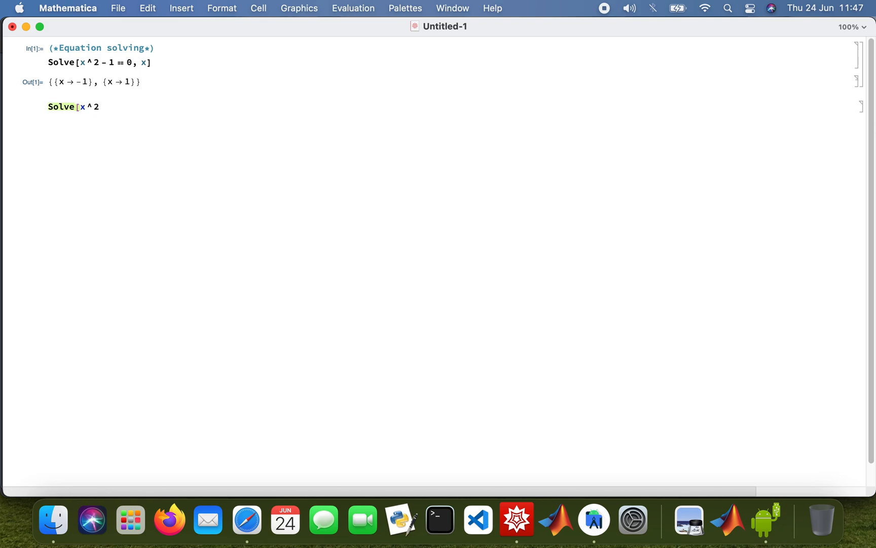
type("- 2 x")
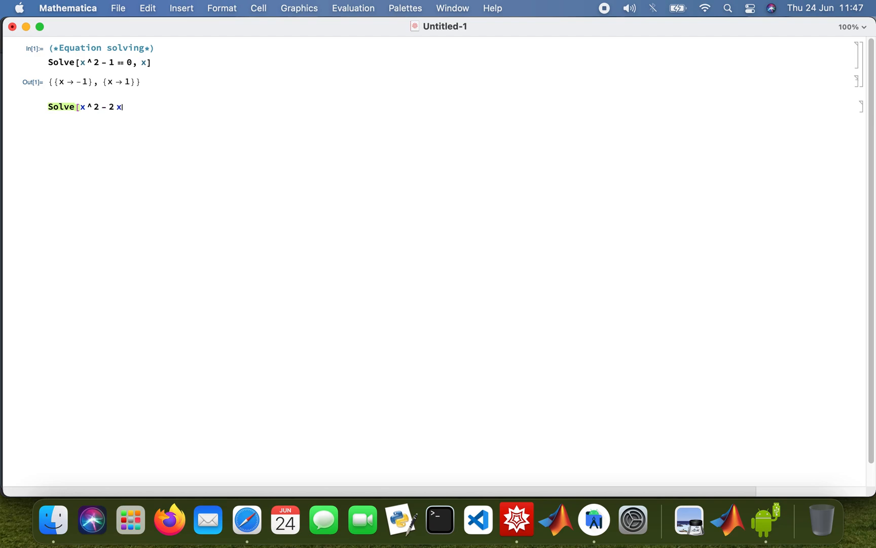
type("+ 1 =")
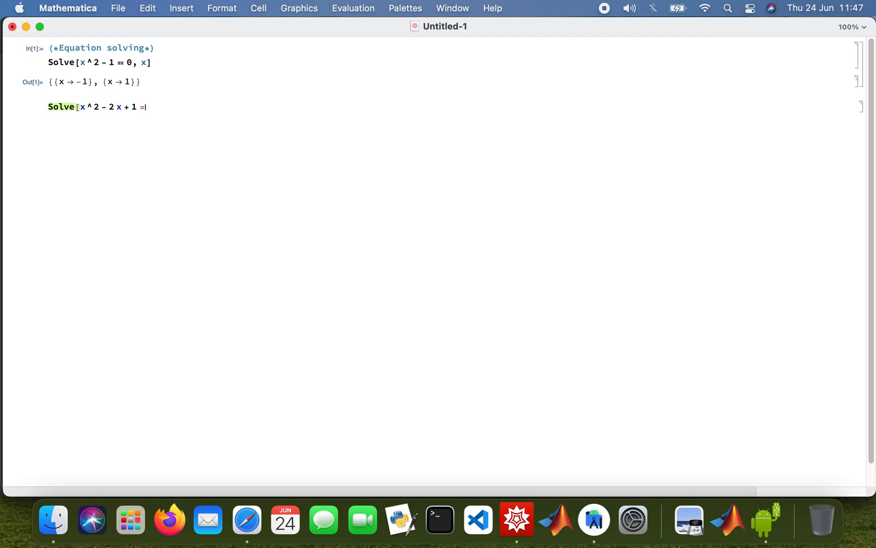
type("=")
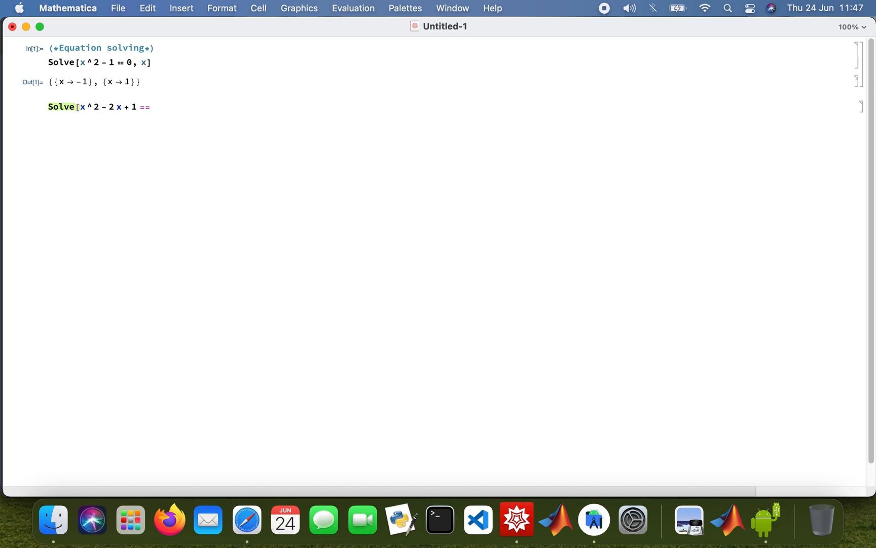
type("0, x]")
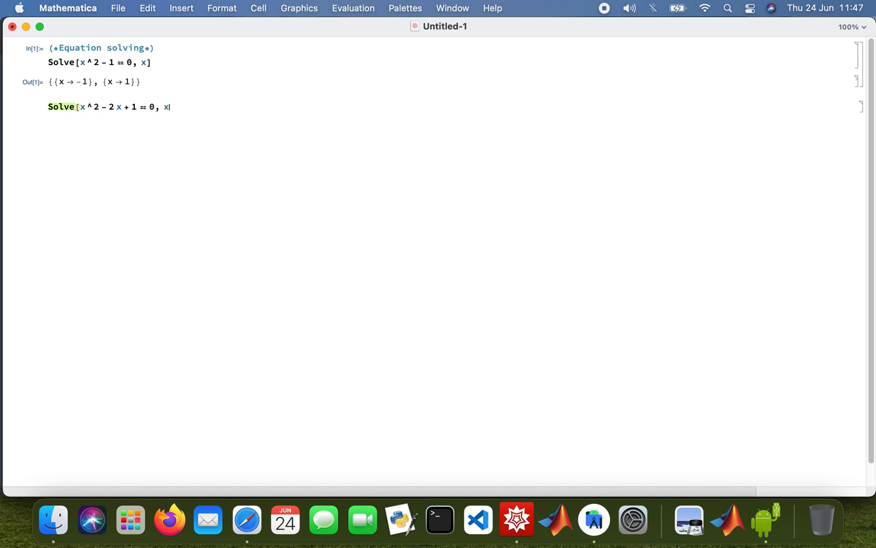
type("]")
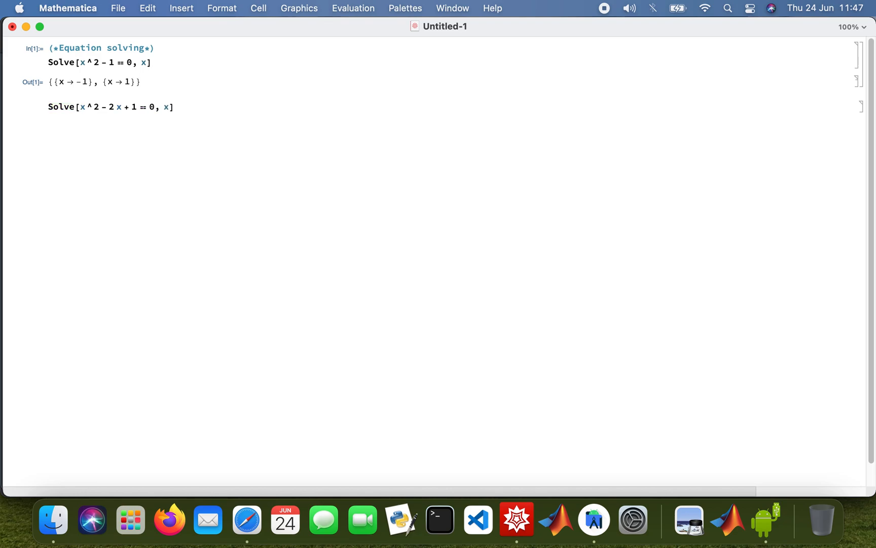
key("shift+enter")
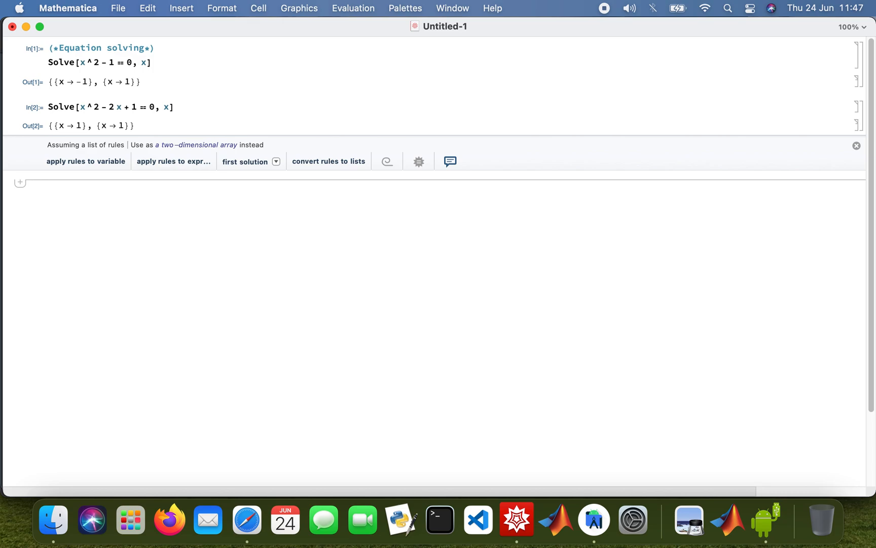
left_click(40, 179)
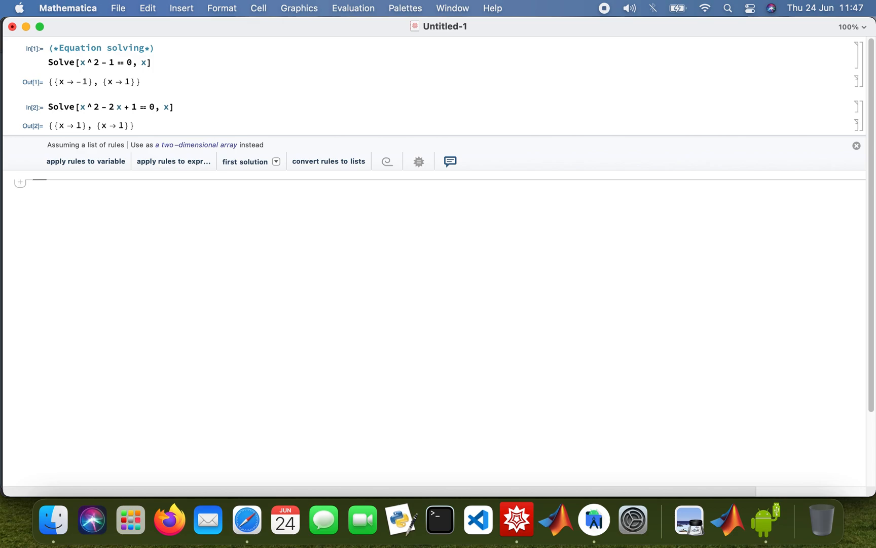
Enter NSolve[x^3 - 2 x + 3 == 0, x] using the NSolve autocomplete.
type("NSol")
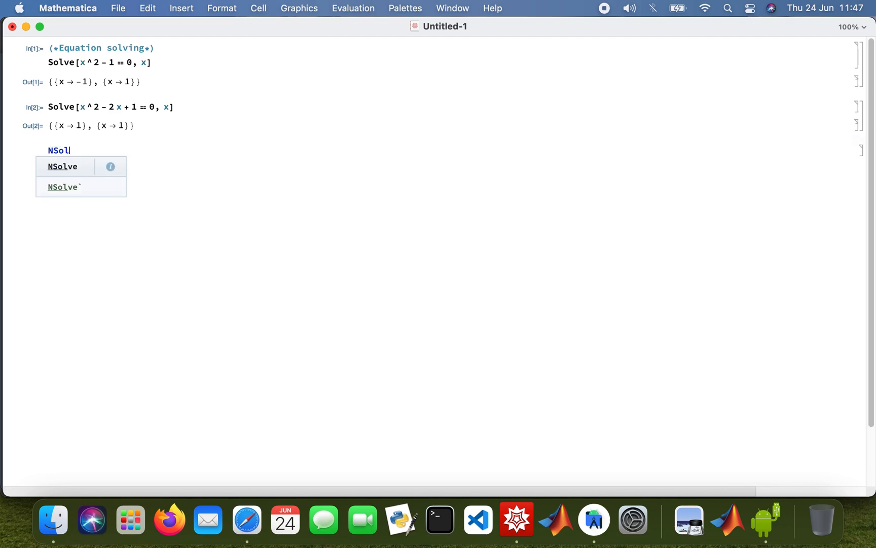
left_click(61, 166)
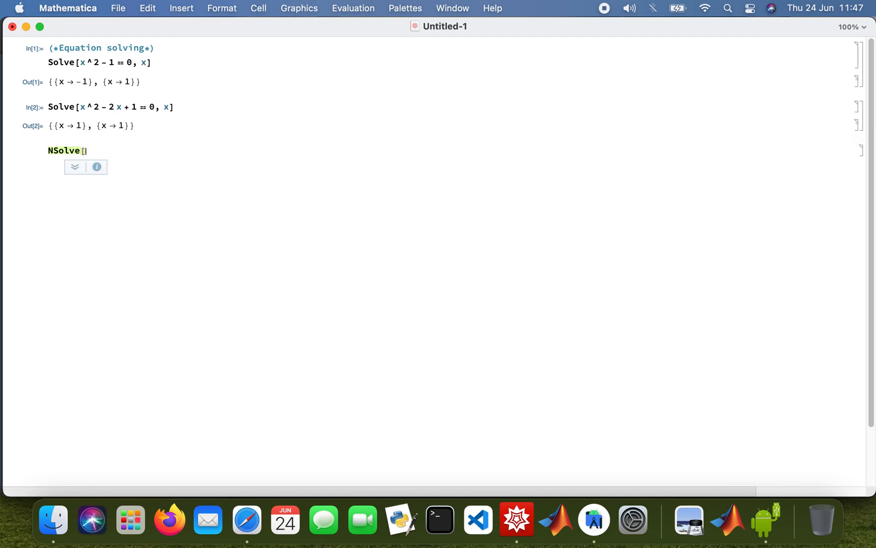
type("x^2")
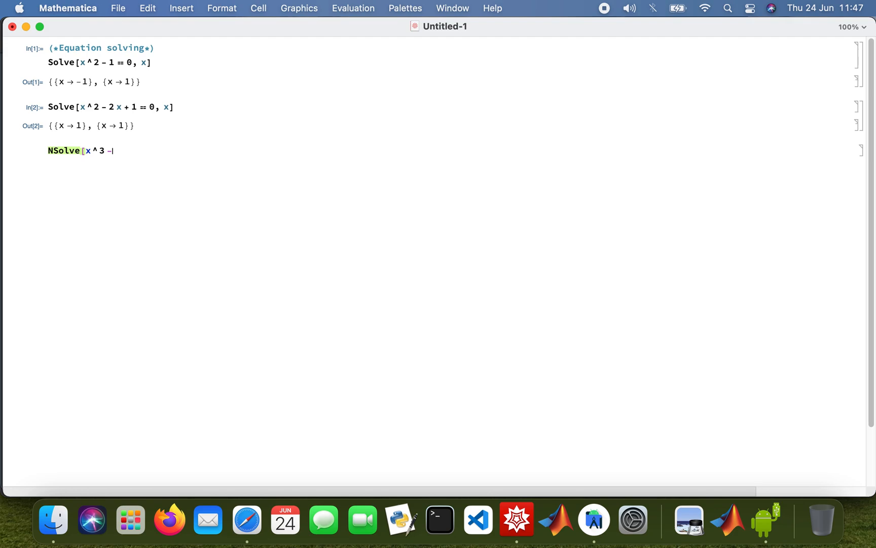
type("2 x +")
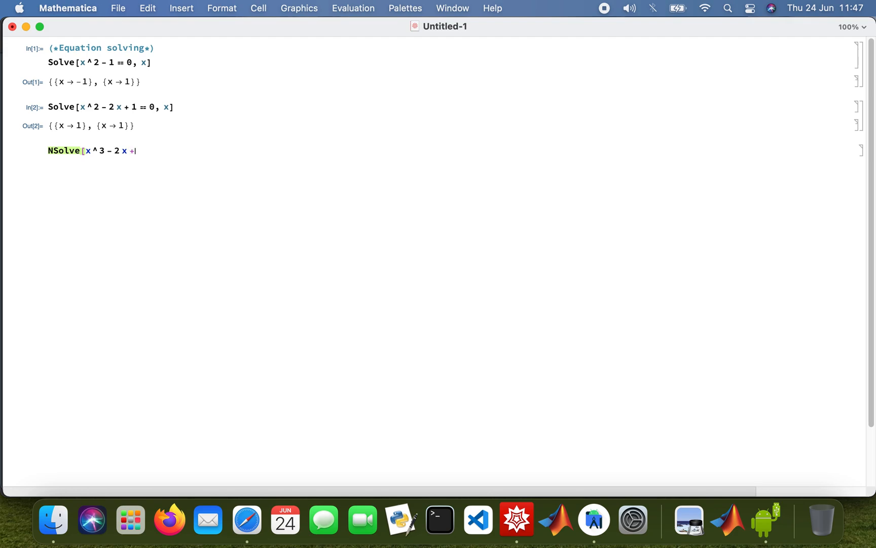
type("3 == 0")
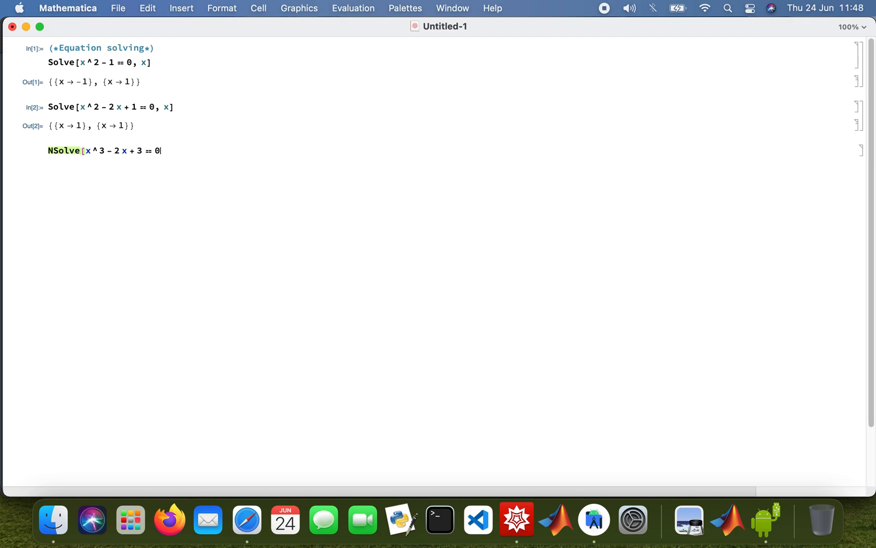
type(", x]")
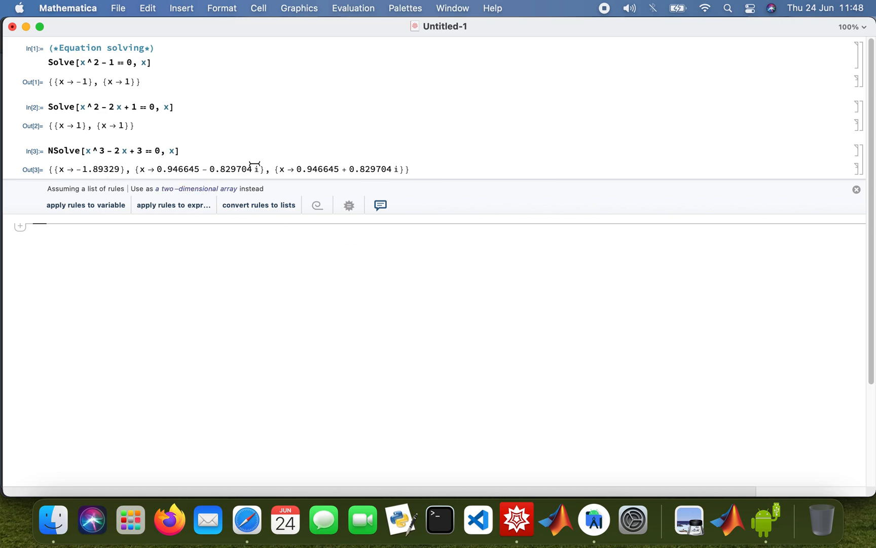
mouse_move(145, 252)
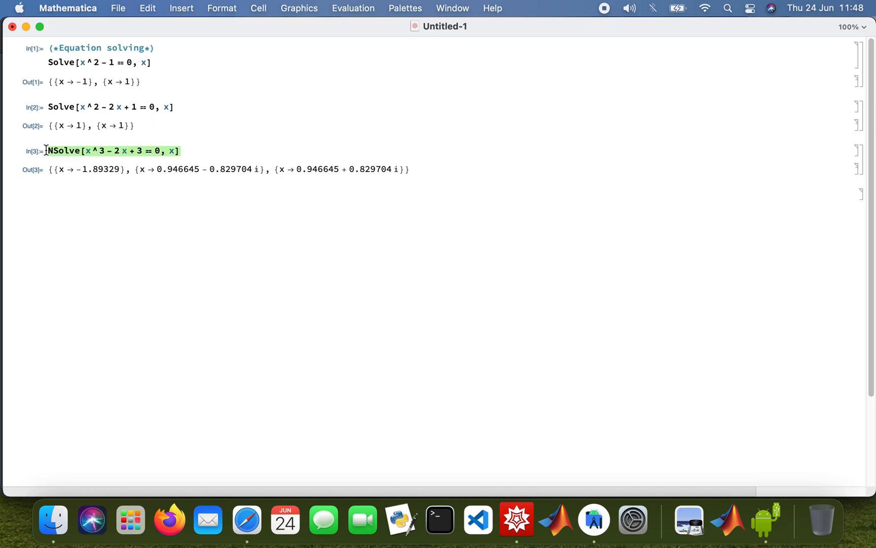
Repeat the NSolve on the cubic with Reals as a third argument.
left_click(106, 253)
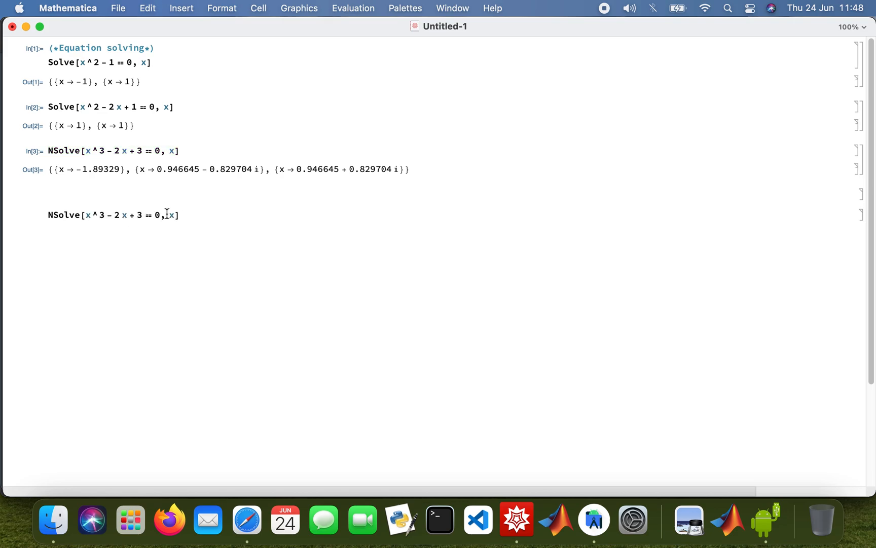
type(",")
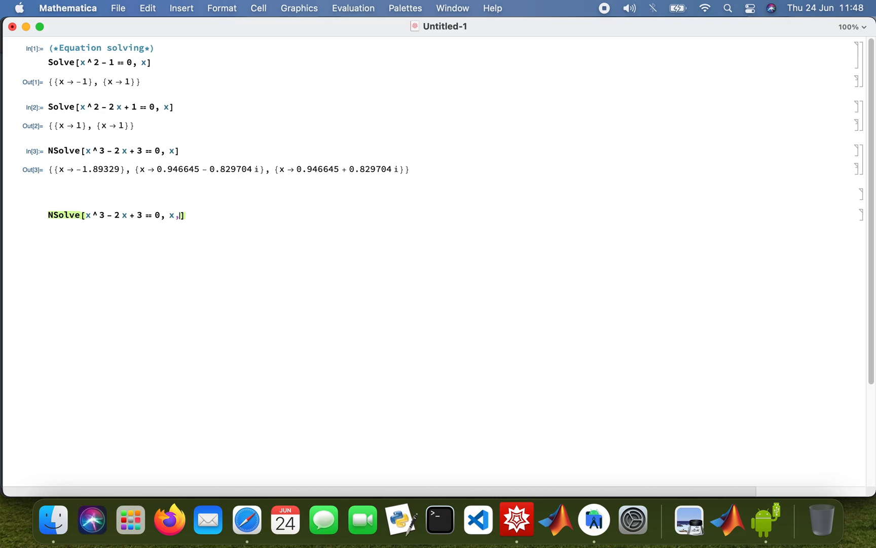
type("Reals")
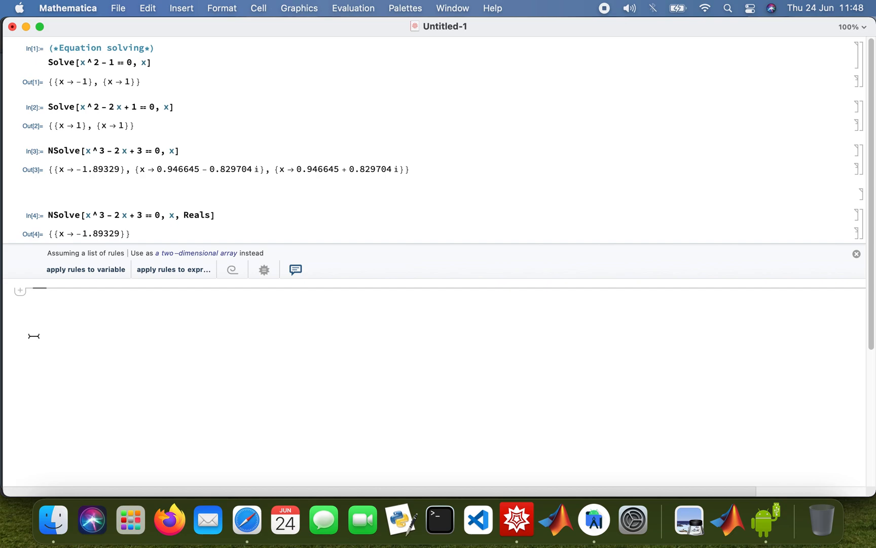
Enter NSolve[{x^2 + y^2 == 1, 2 x + 3 y == 4}, {x, y}] in a new cell.
type("NSol")
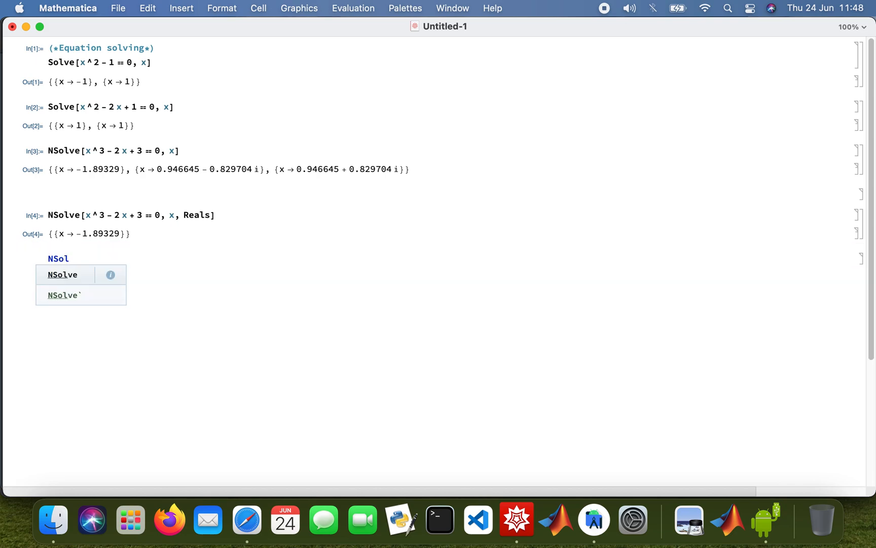
left_click(62, 275)
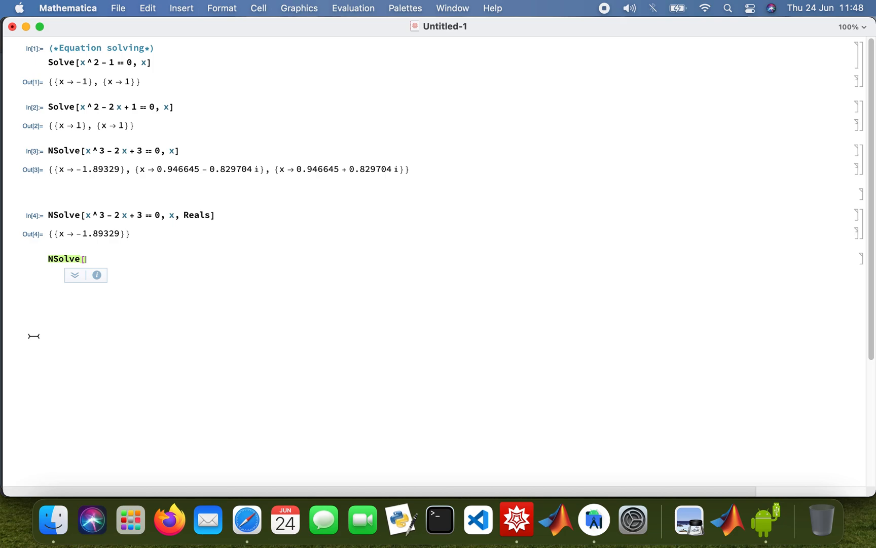
type("{{x")
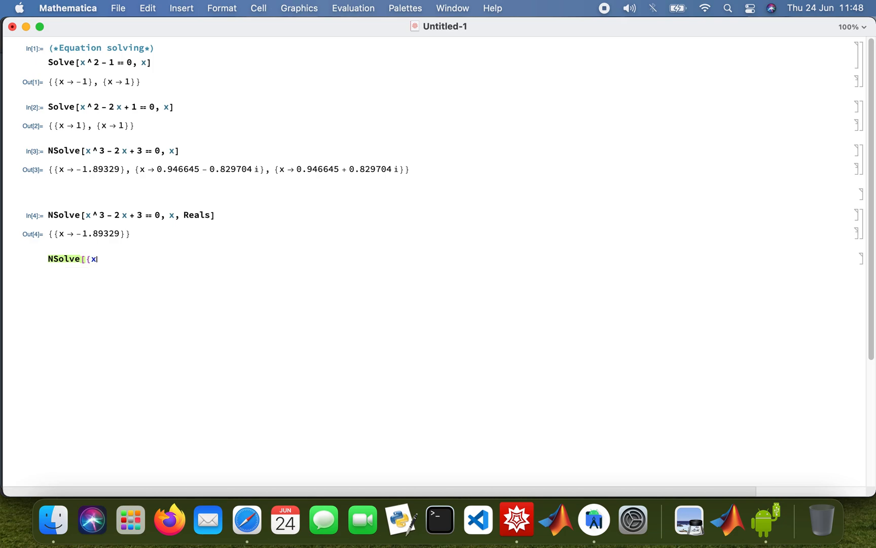
type("^2 +")
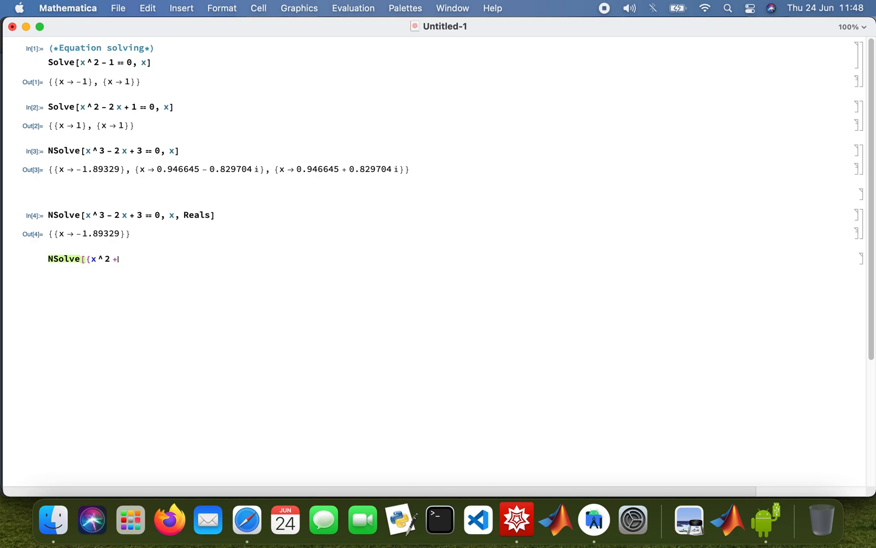
type("y")
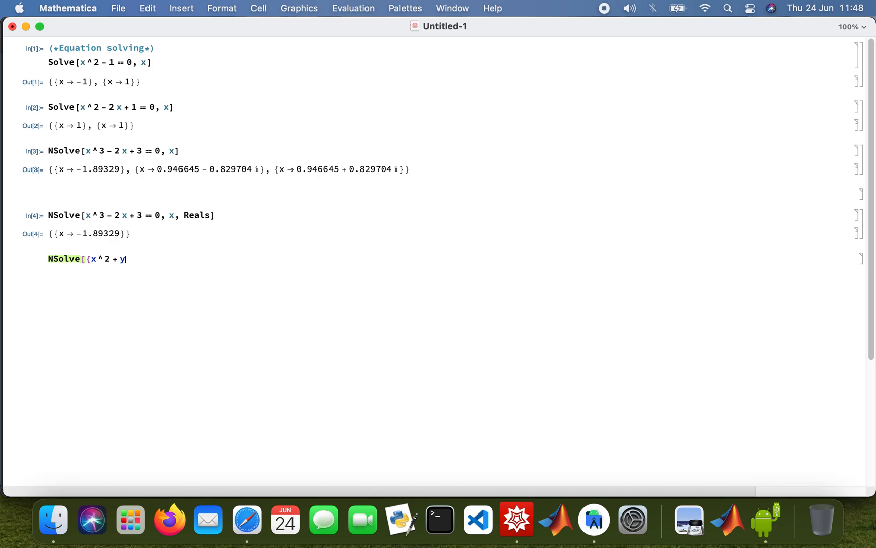
type("^2 ==")
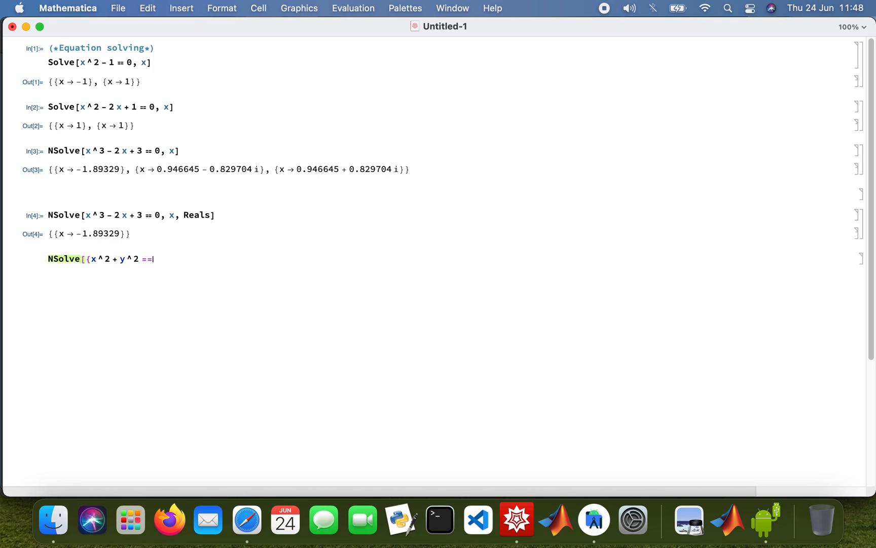
type("1, 2 x")
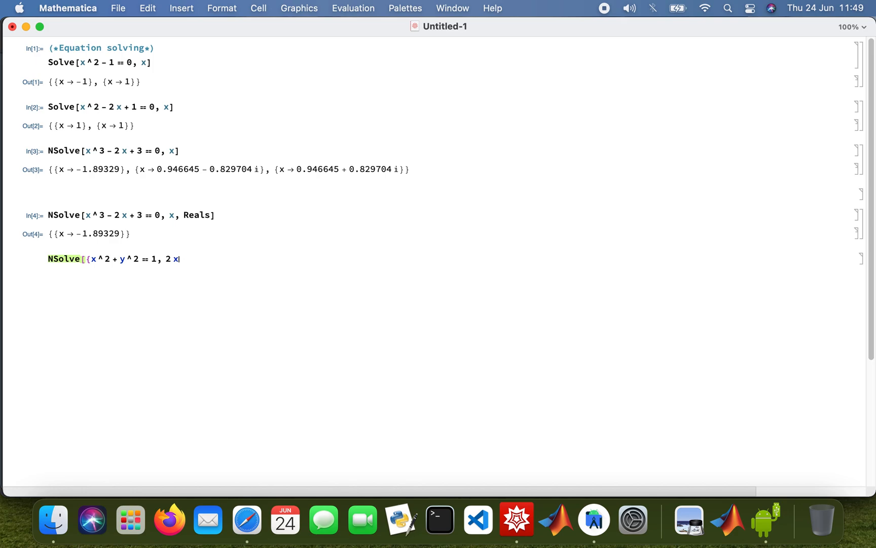
type("+ 3 y ==")
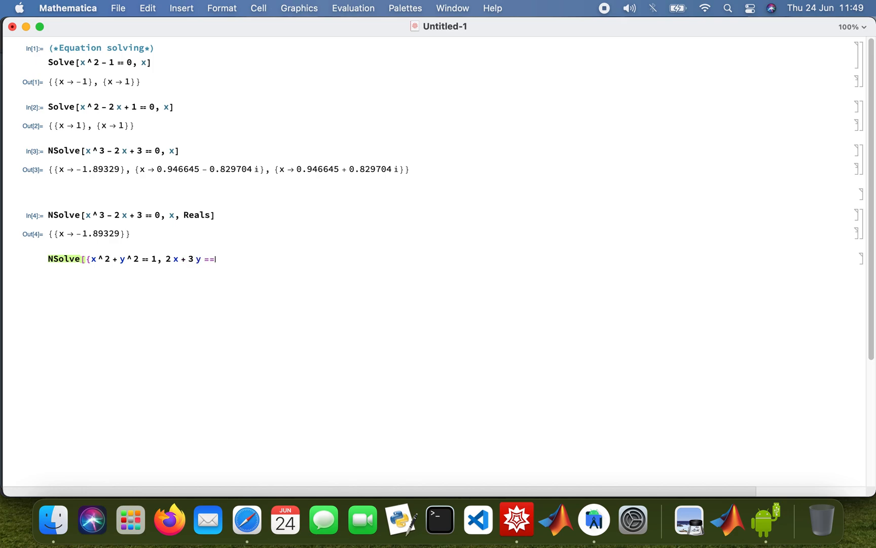
type("4")
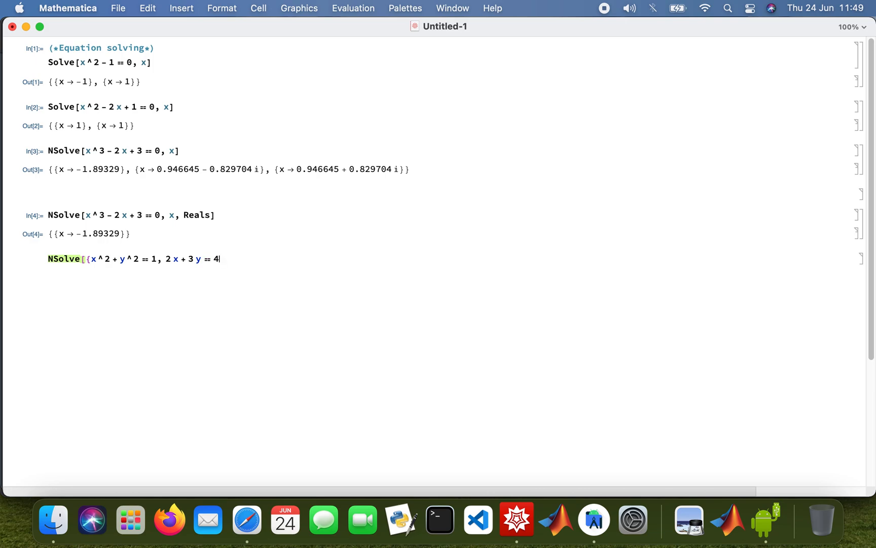
type("}, {")
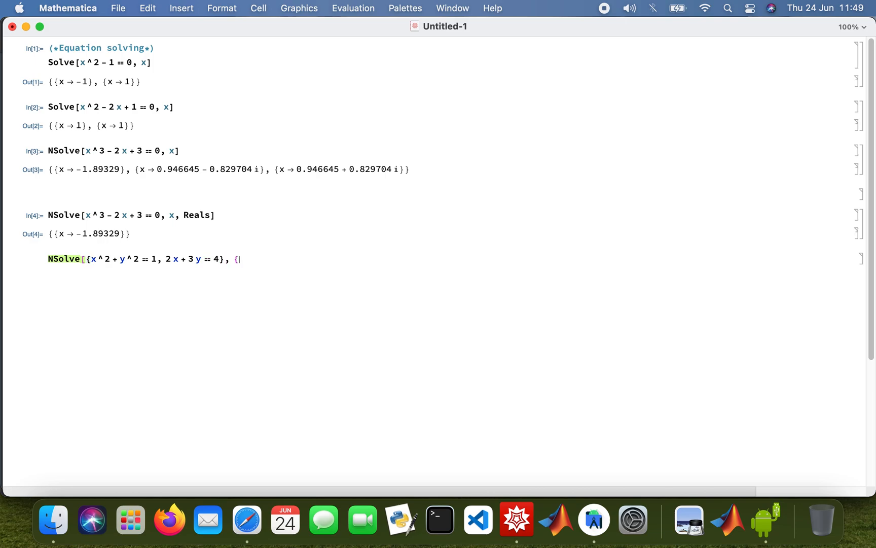
type("x, y")
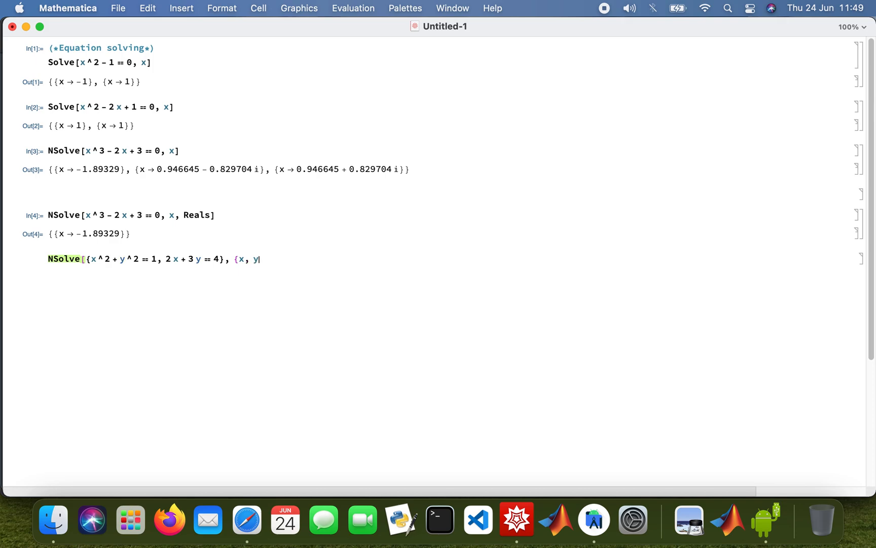
type("}]")
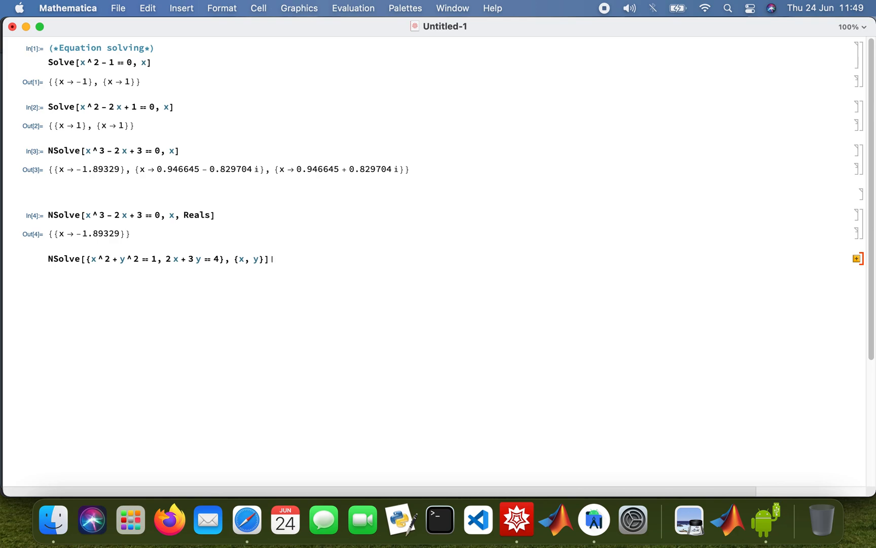
Add the comment (*Solving a simultaneous equation*) after the NSolve input.
type("(")
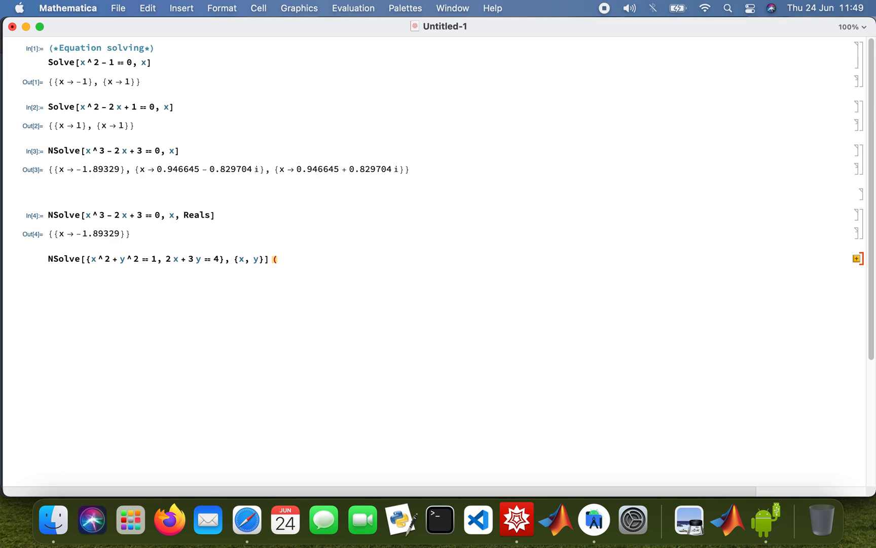
type("*")
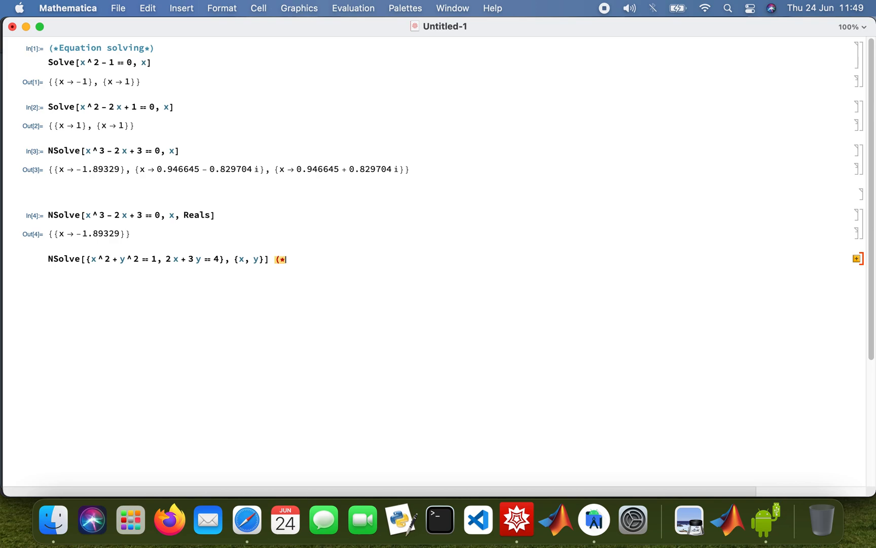
type("Solving a")
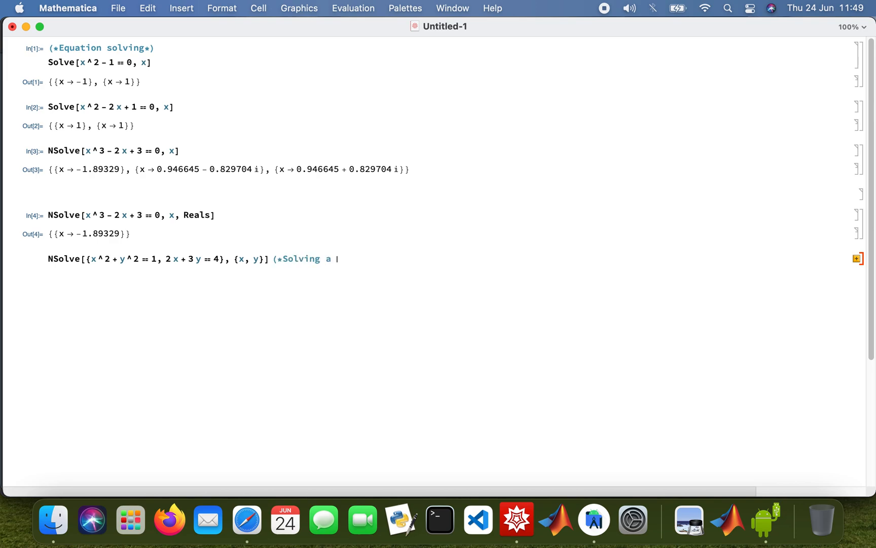
type("simul")
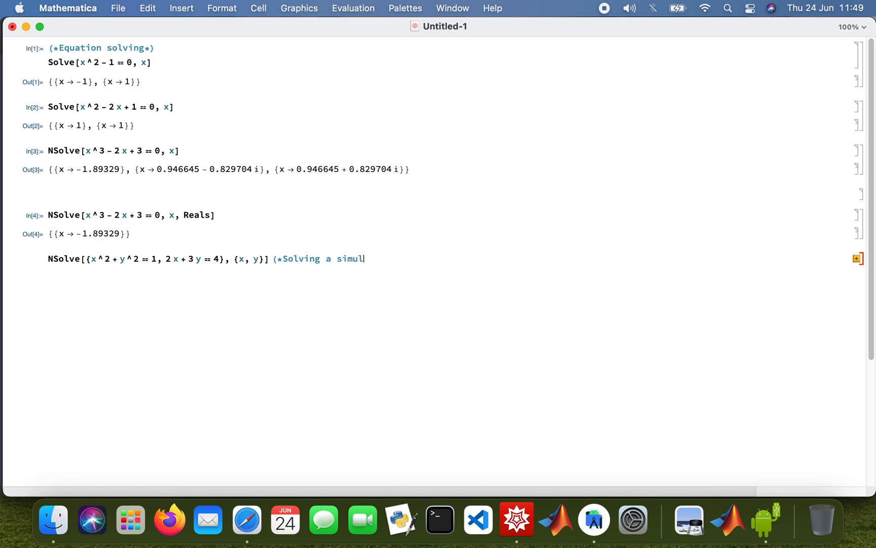
type("ta")
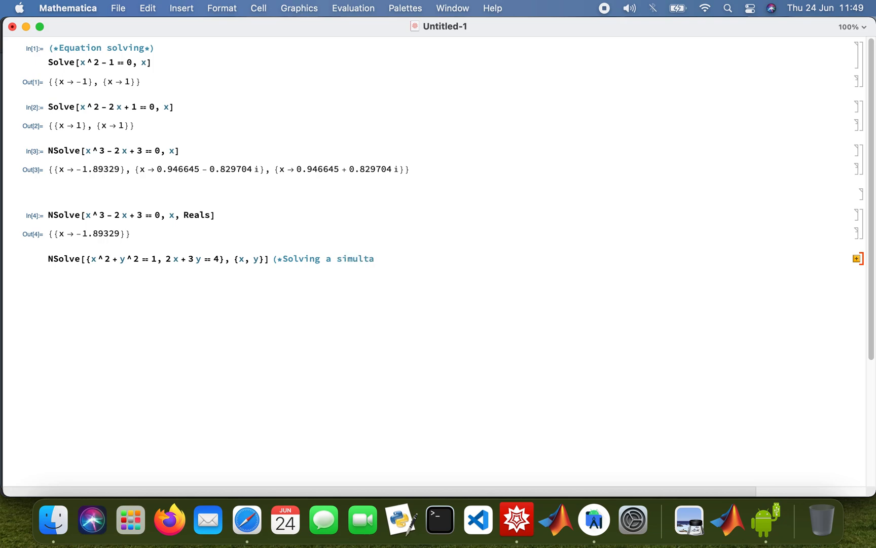
type("neous")
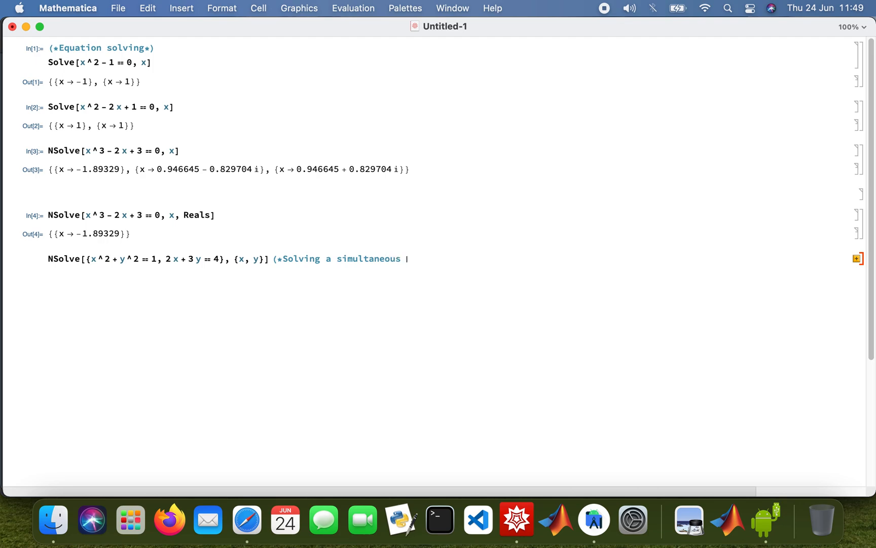
type("equat")
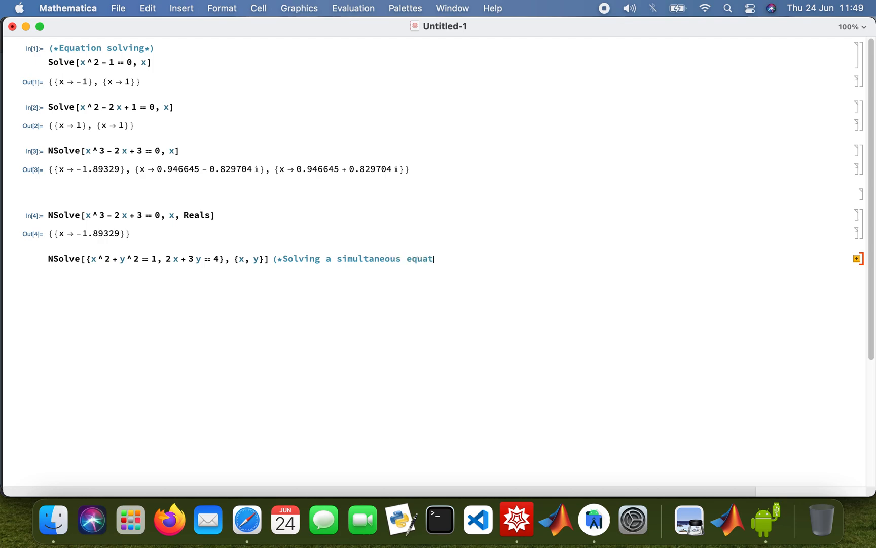
type("ion")
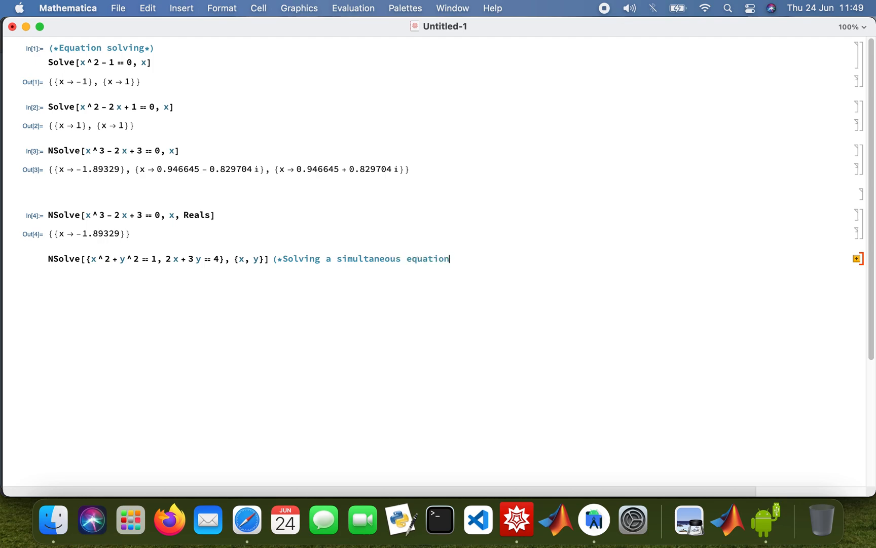
type("*)")
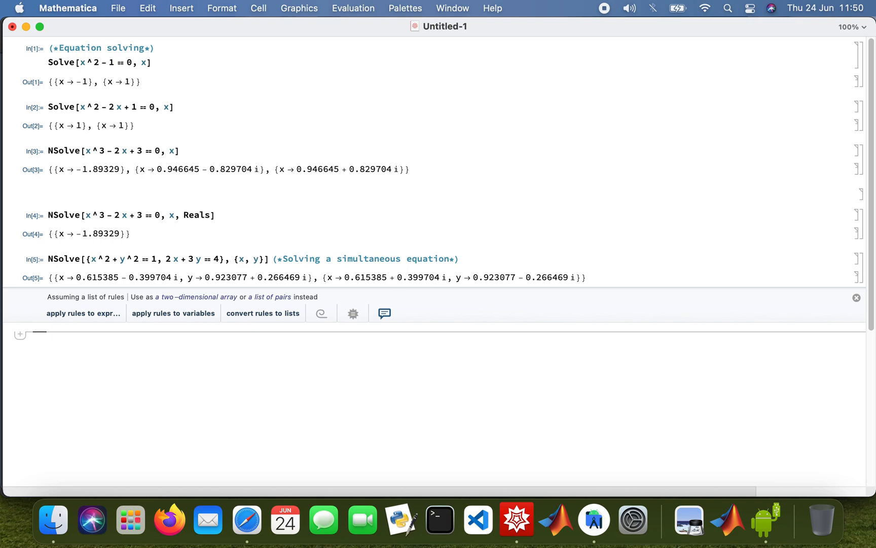
Enter FindRoot[Cos[x] + Exp[x], {x, 0}] using the FindRoot autocomplete.
type("Find")
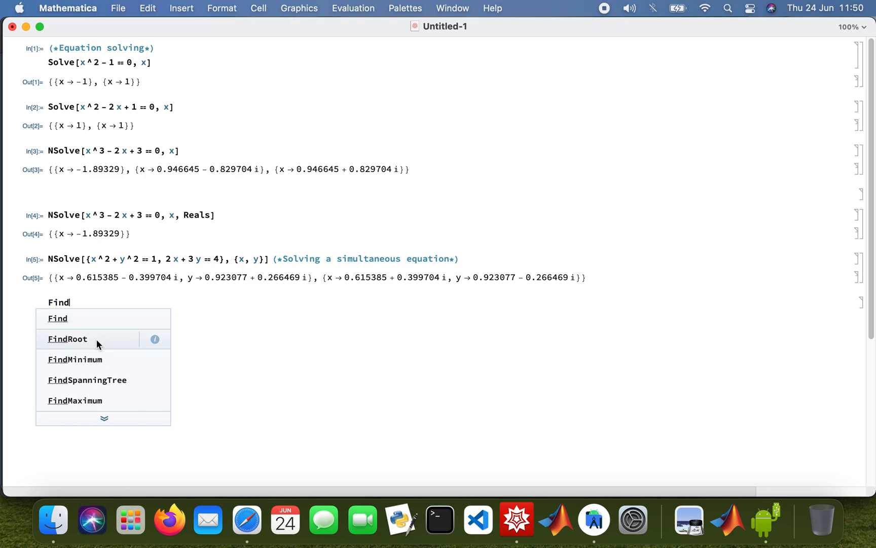
left_click(67, 339)
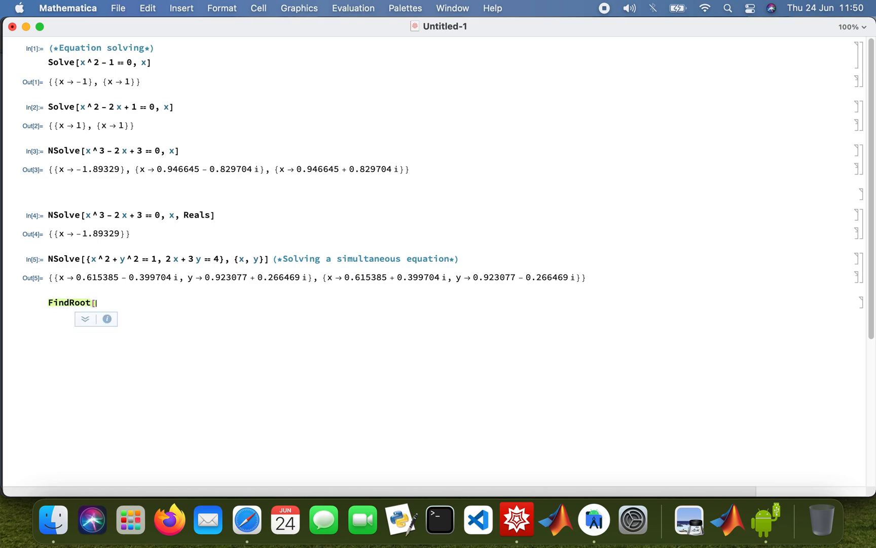
type("Cos[x] +")
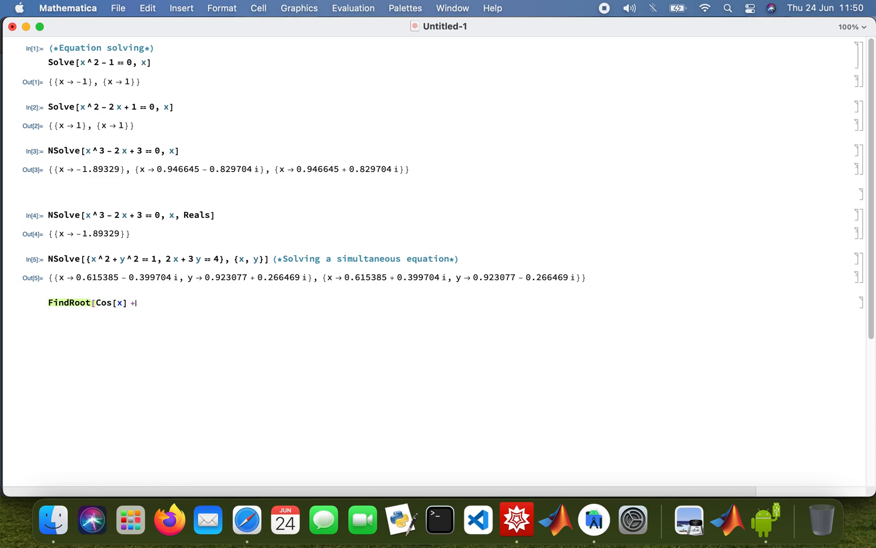
type("Exp[x")
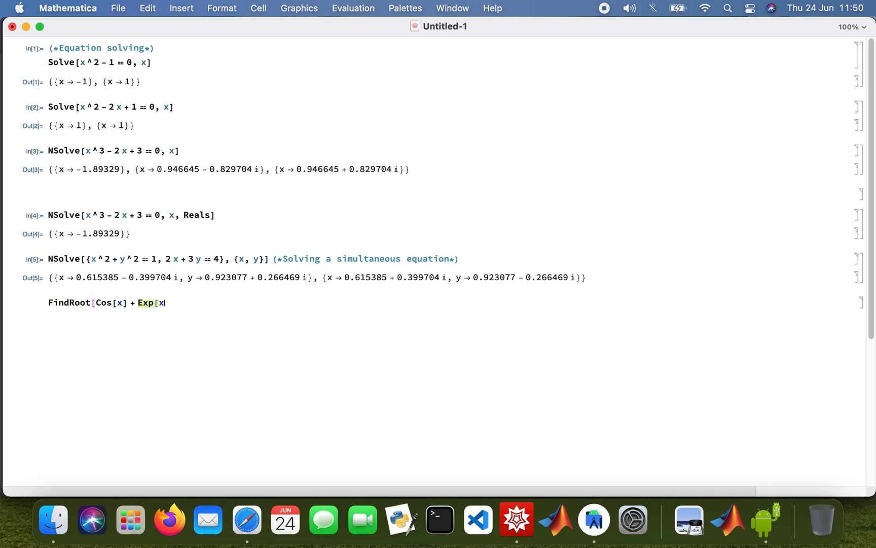
type("]")
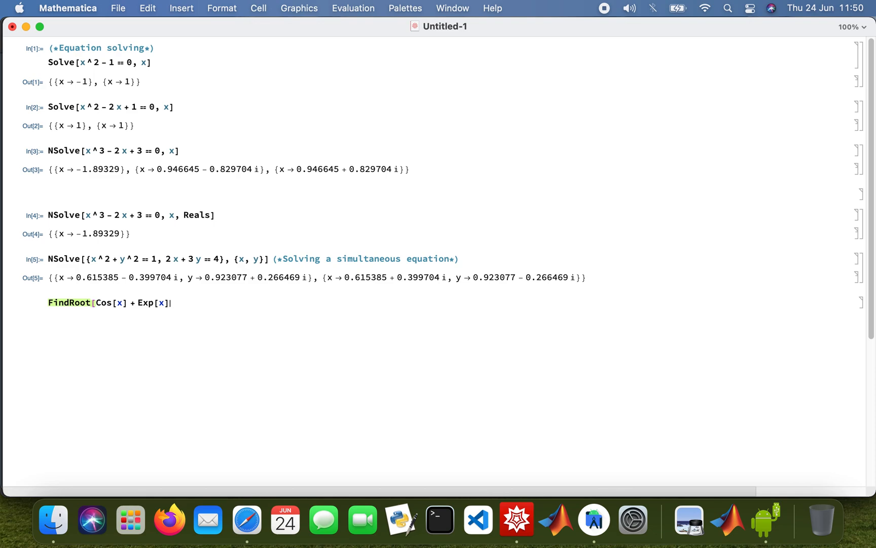
type(", {x,")
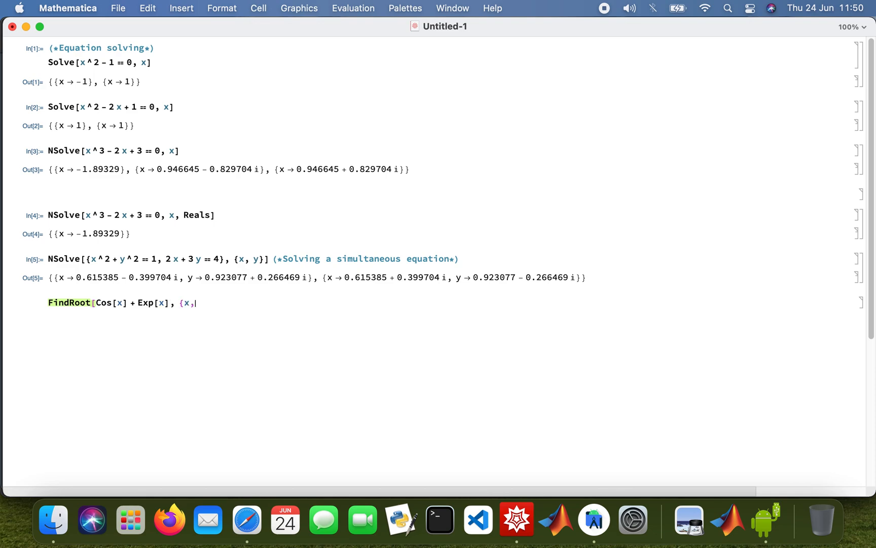
type("0")
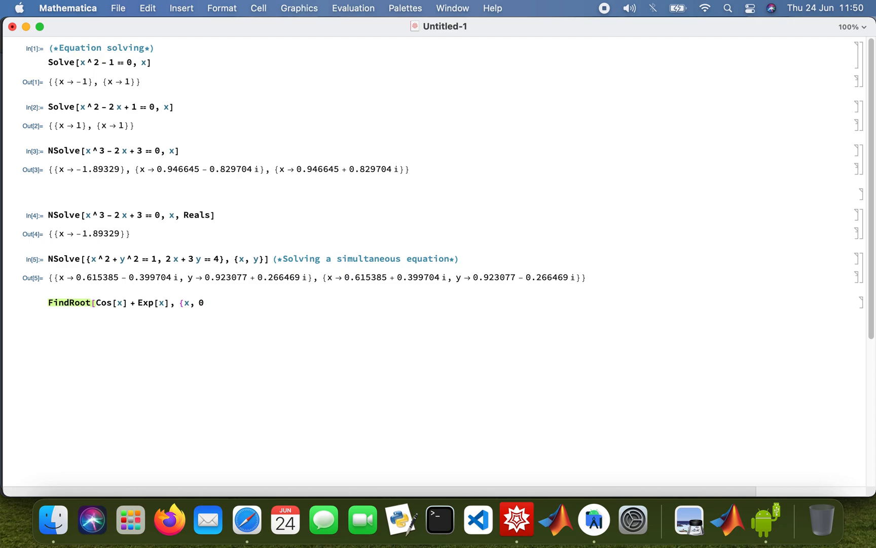
type("}]")
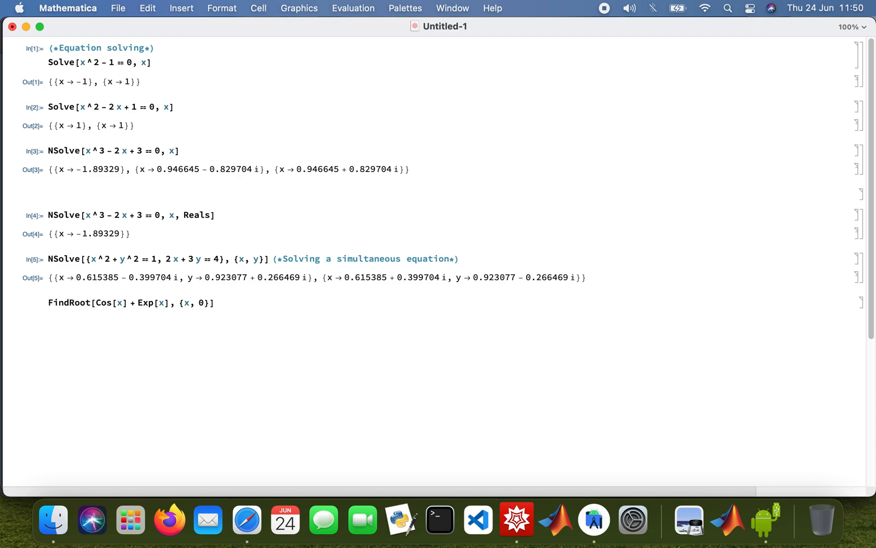
Add the comment (* find root of exp(x) + cos(x) near x=0 *).
type("(* *)")
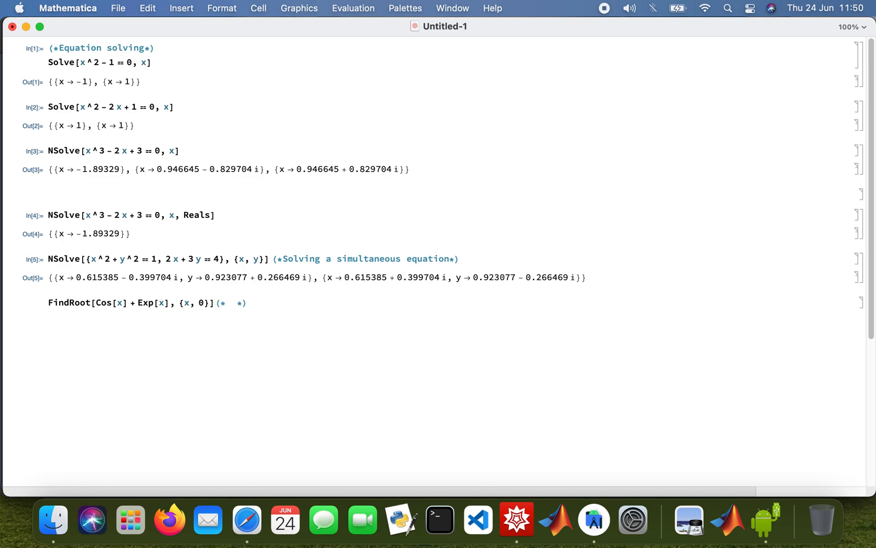
type("find")
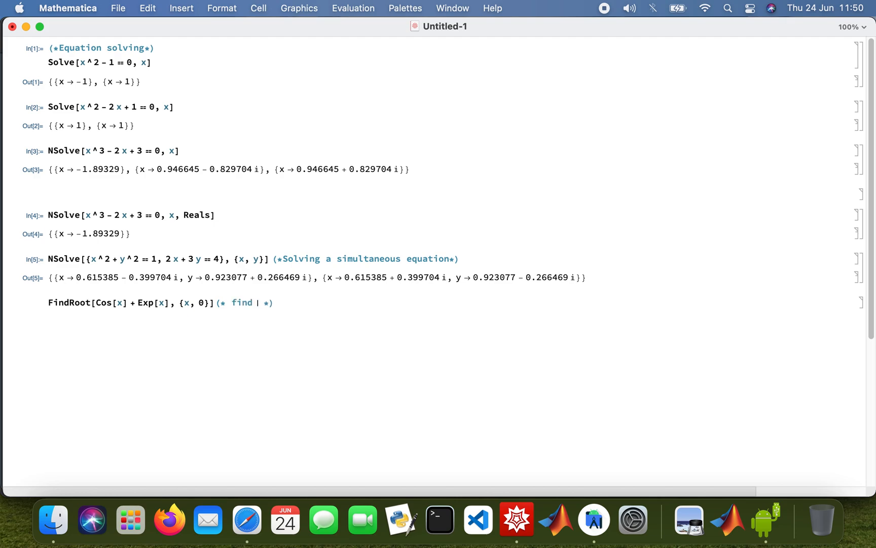
type("root")
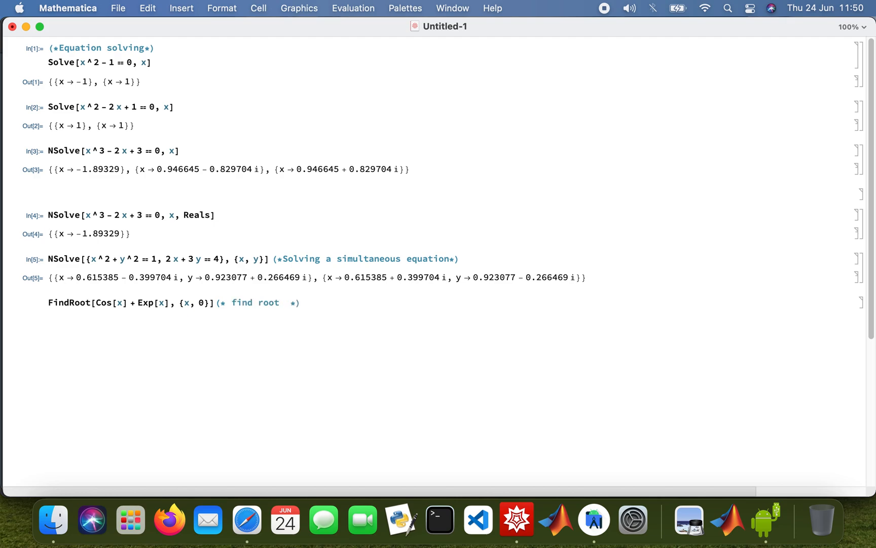
type("of e")
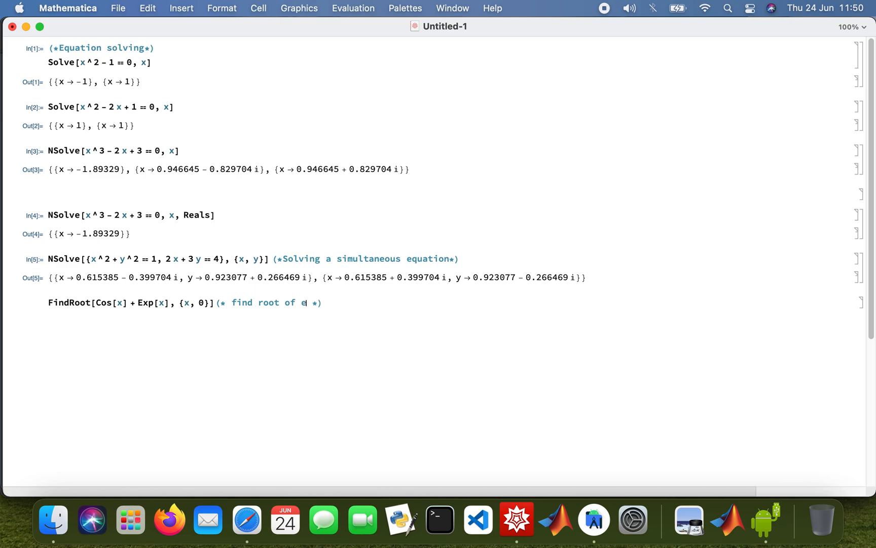
type("xp")
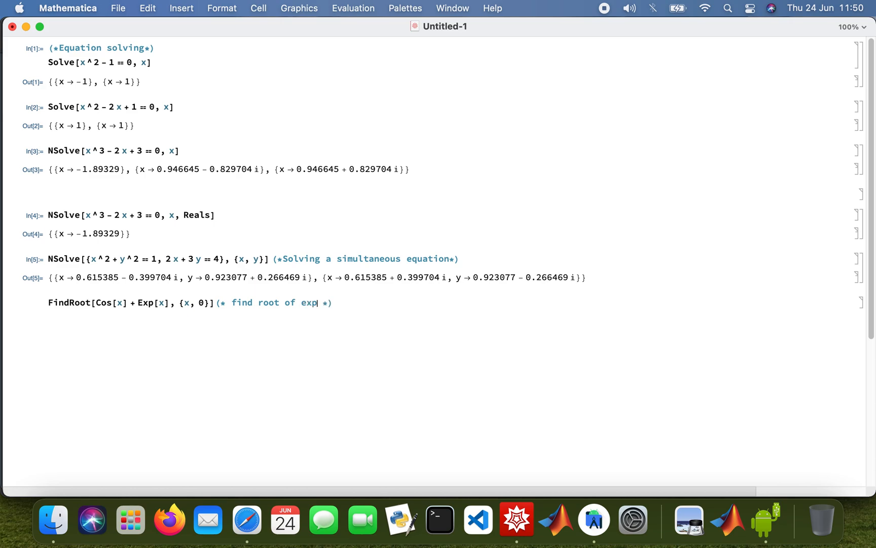
type("(x) + cos(x")
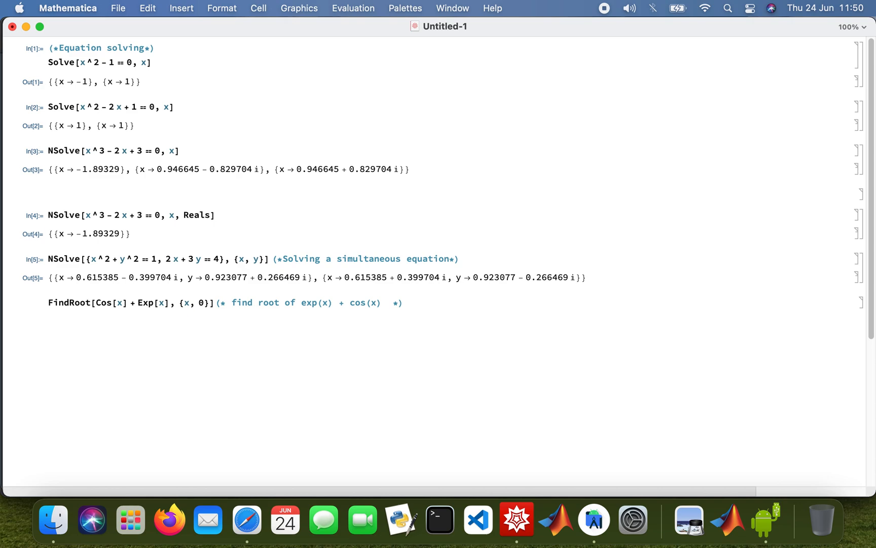
type("near x")
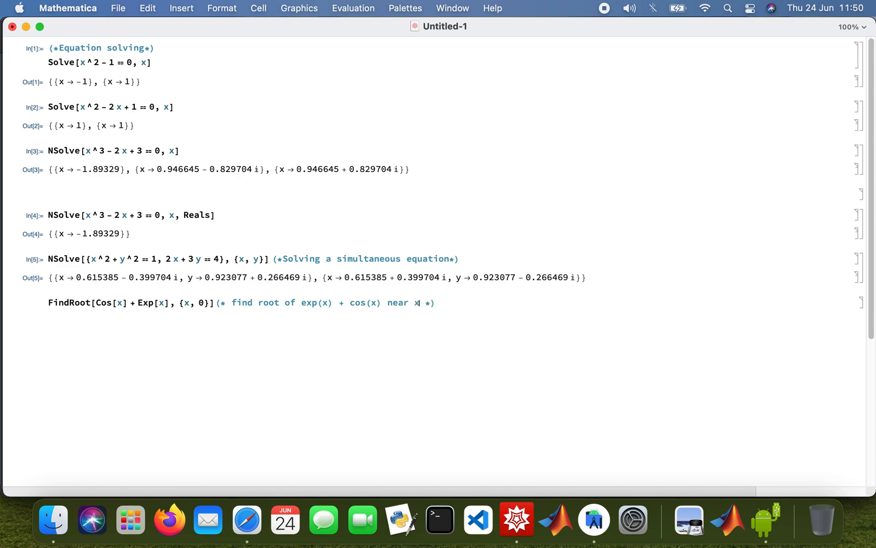
type("=0")
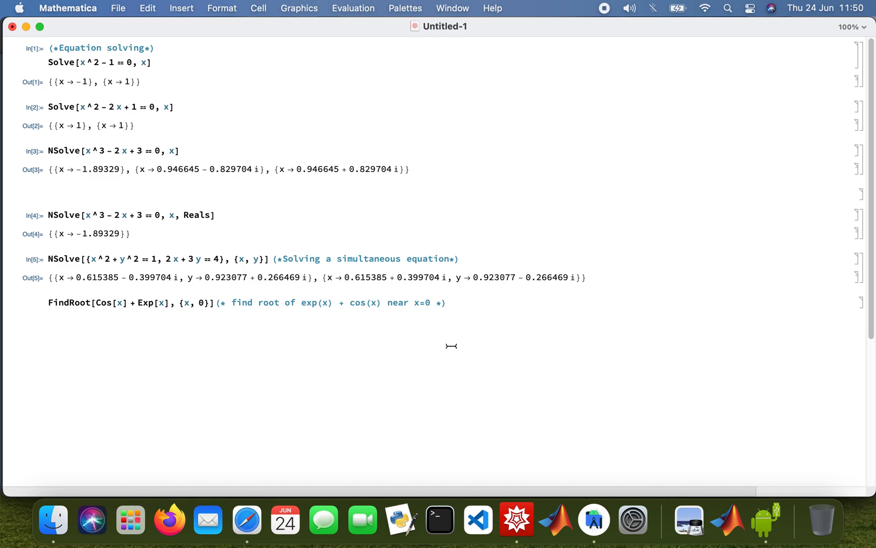
mouse_move(311, 309)
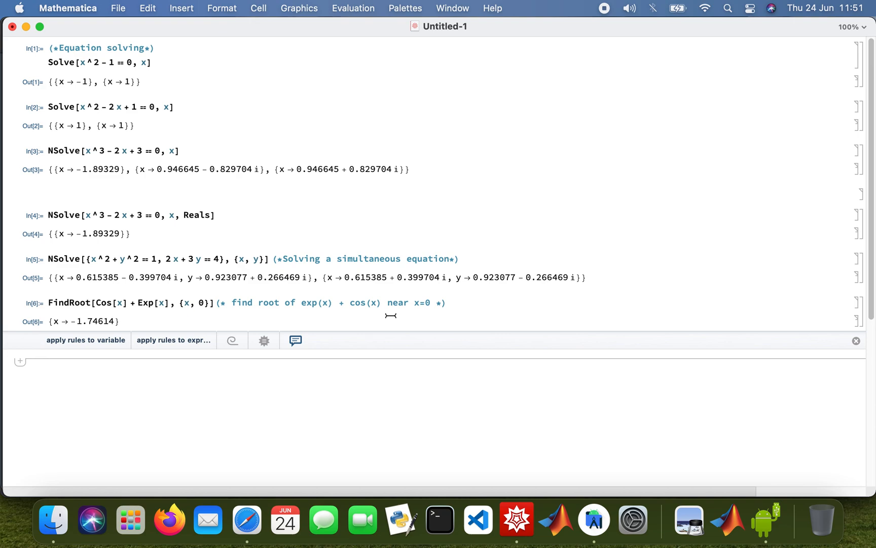
In a new cell enter LinearSolve with the matrix {{2,-2,1},{1,3,-2},{3,-1,-1}}.
left_click(40, 358)
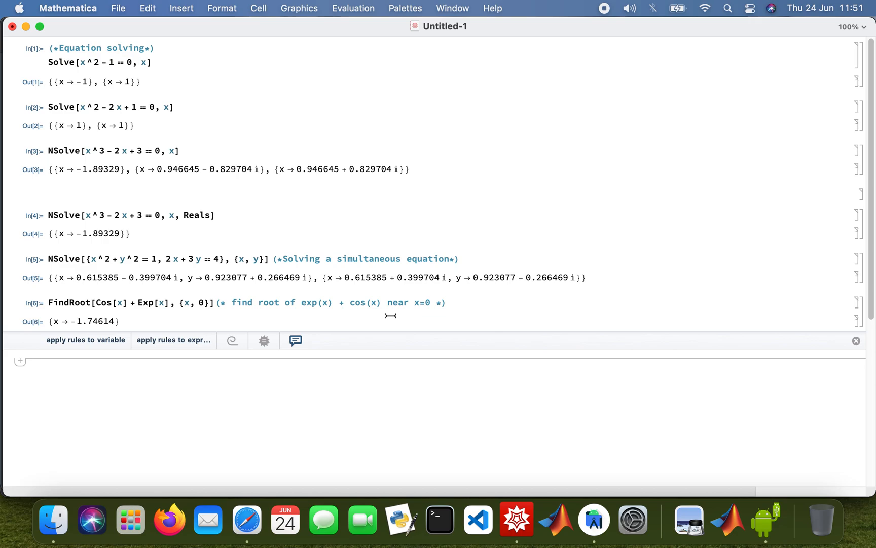
type("L")
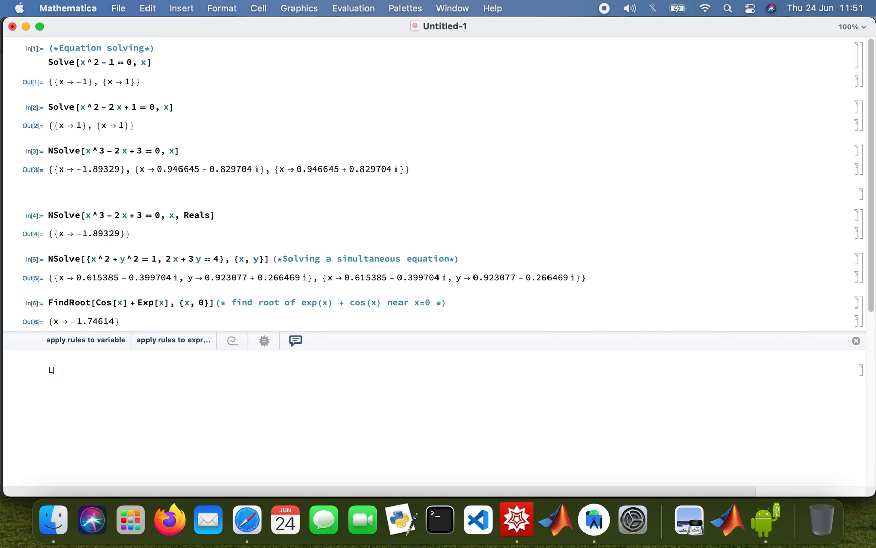
type("i")
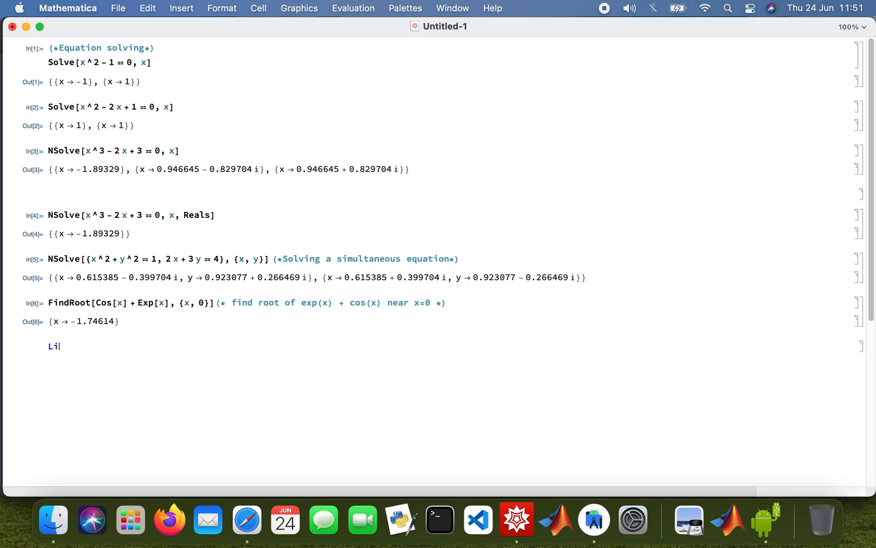
type("nearSolve[")
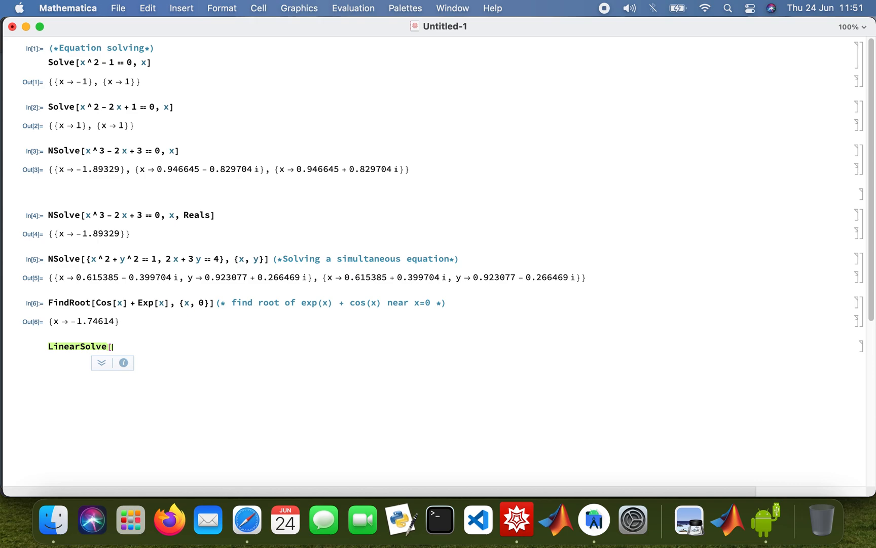
type("{")
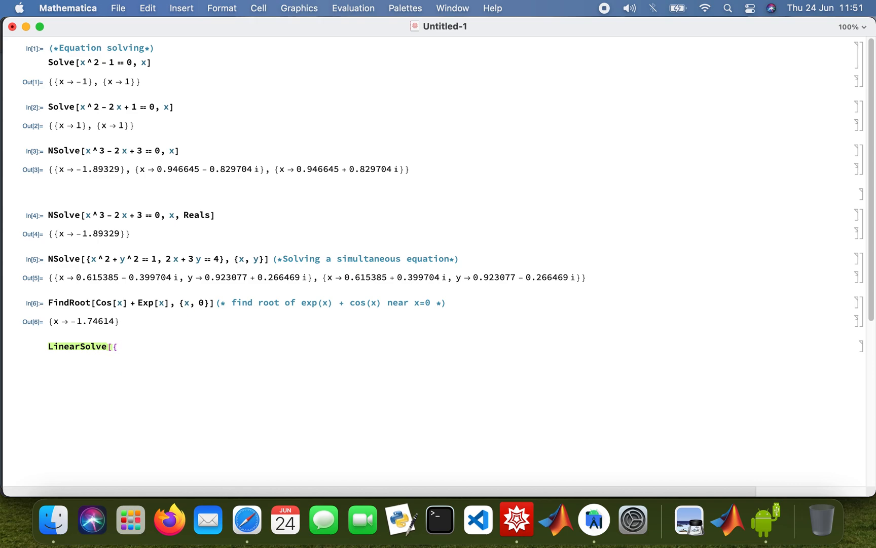
type("{{2")
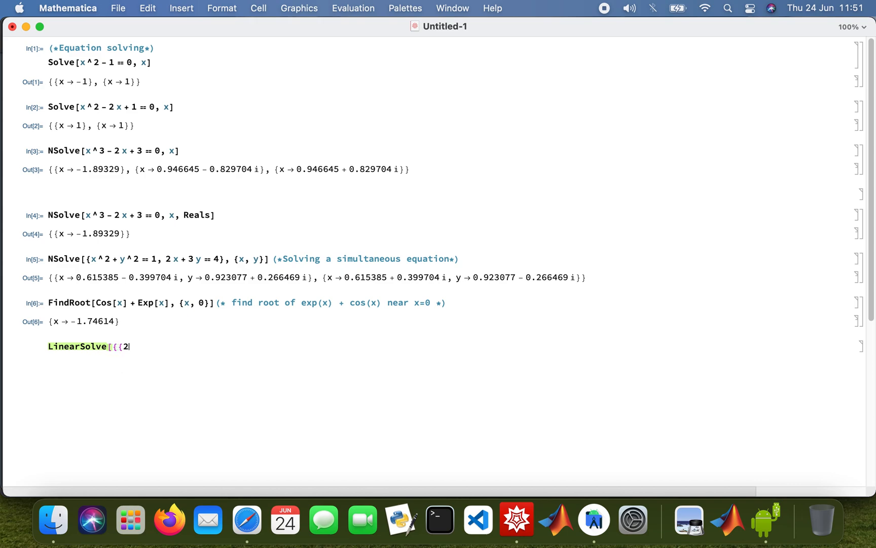
type(",")
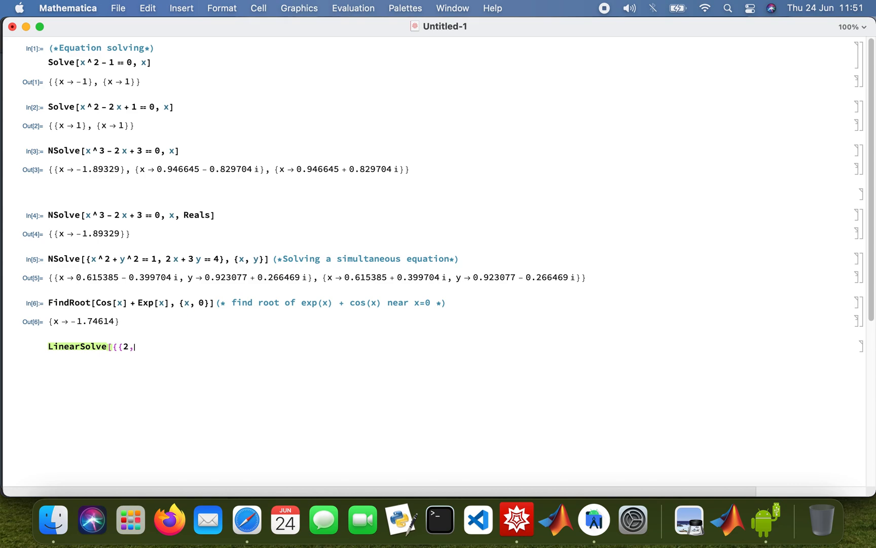
type("-2, 1")
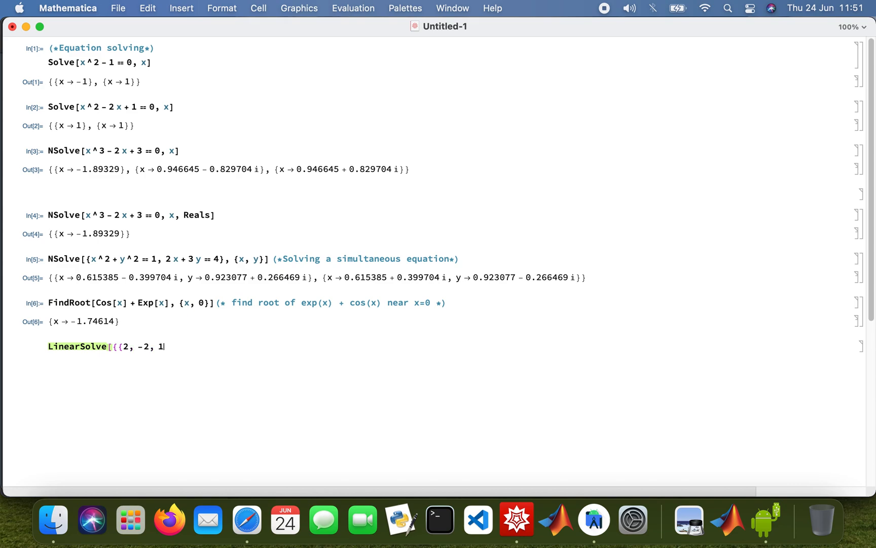
type("},")
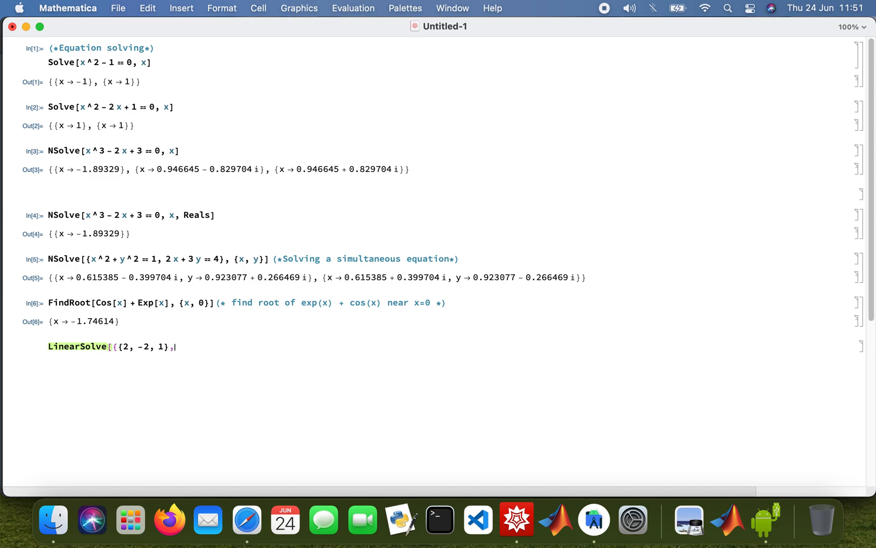
type("{")
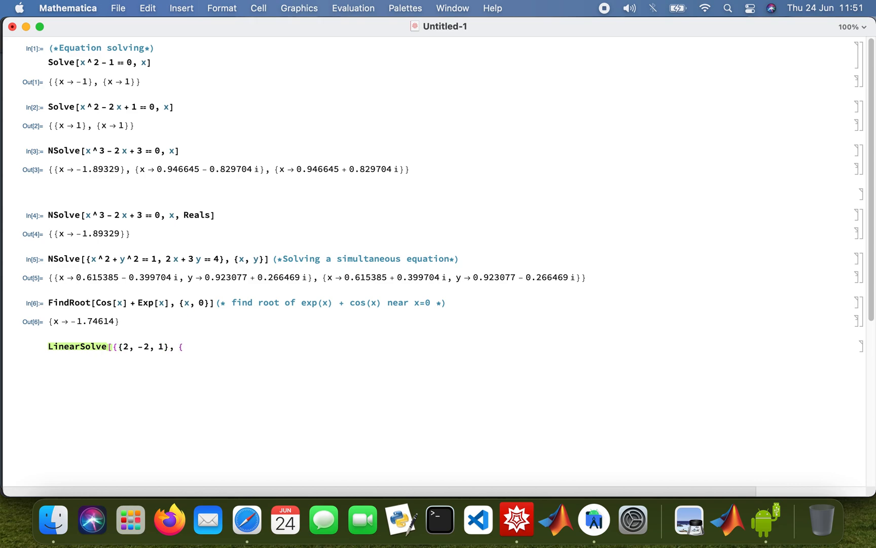
type("1, 3,")
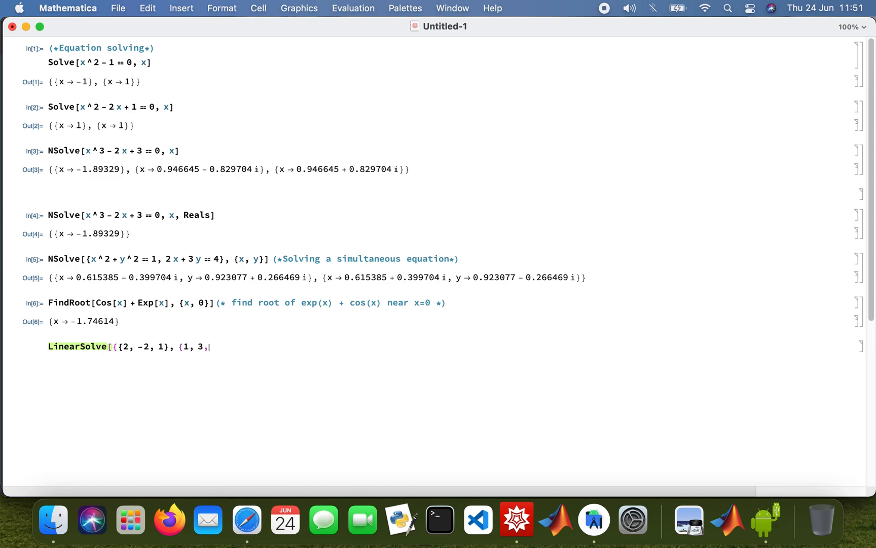
type("-2")
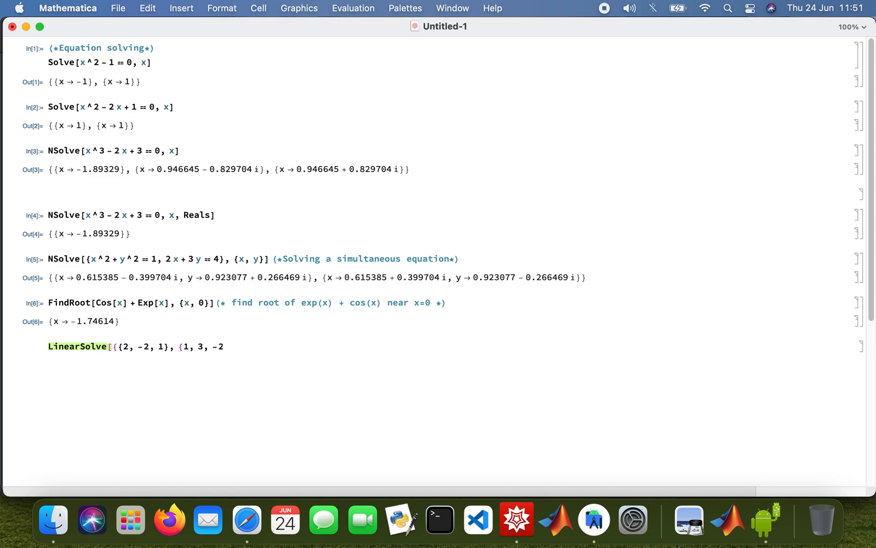
type(", {")
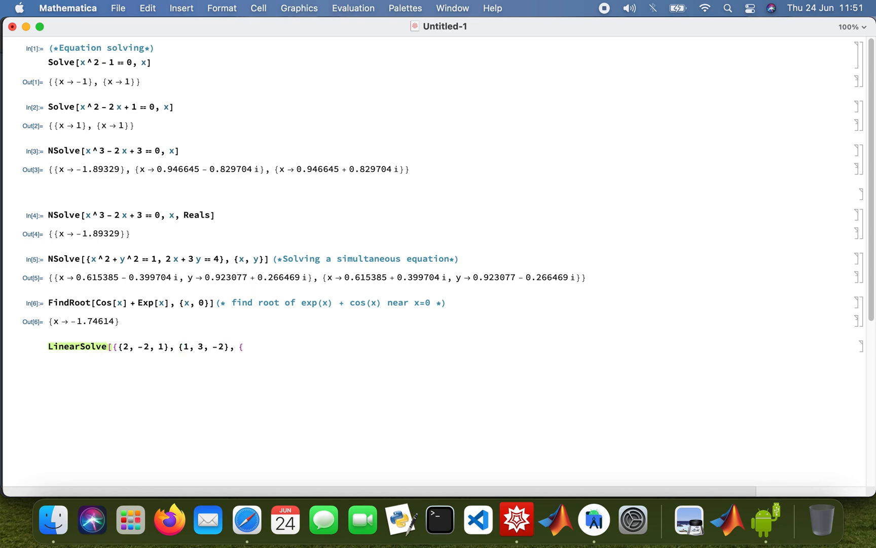
type("3")
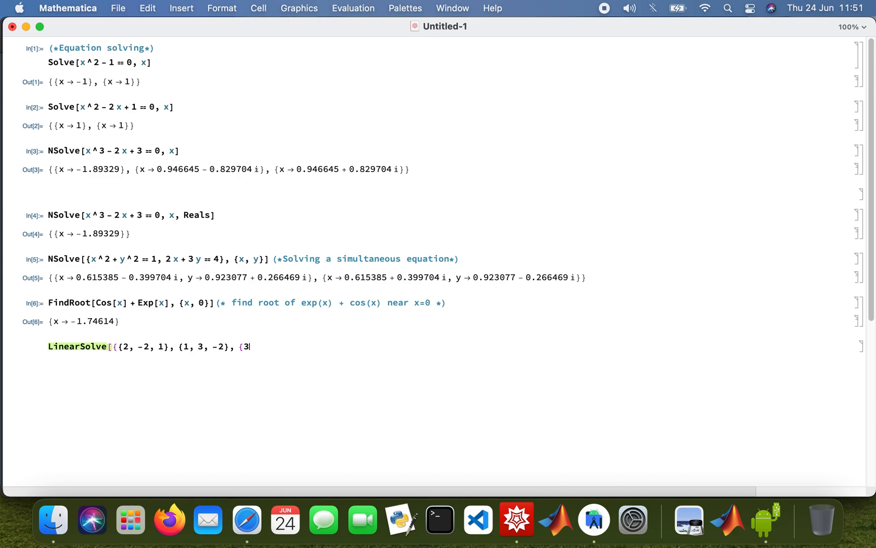
type(", -1,")
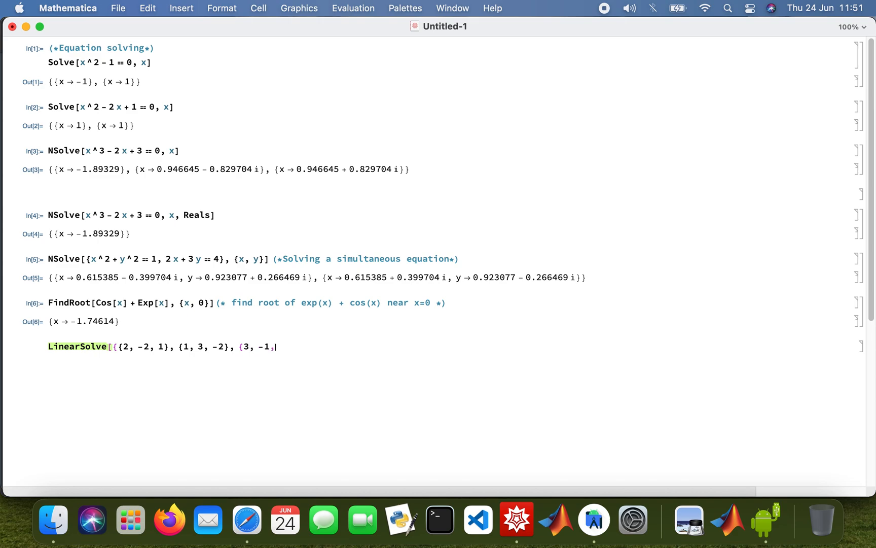
type("-1}}")
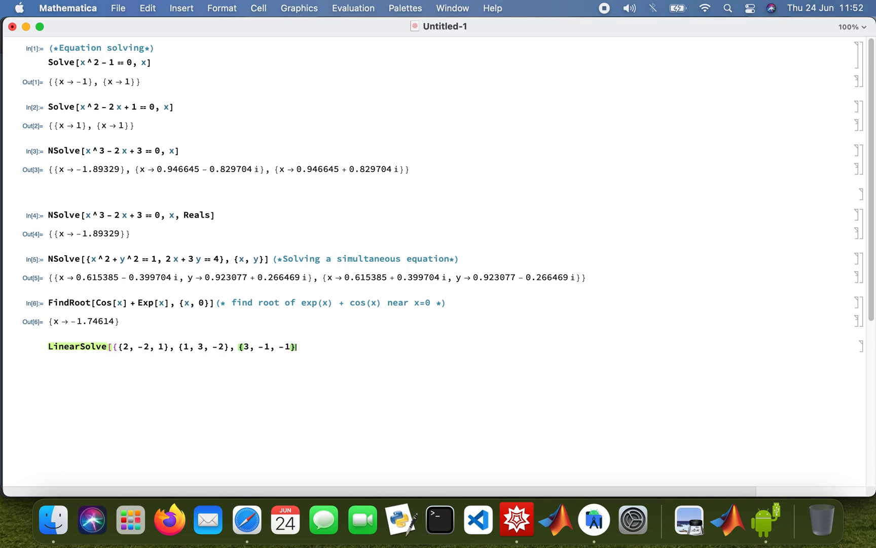
Add the right-hand vector {-3, 1, 2} as LinearSolve's second argument.
type(", {")
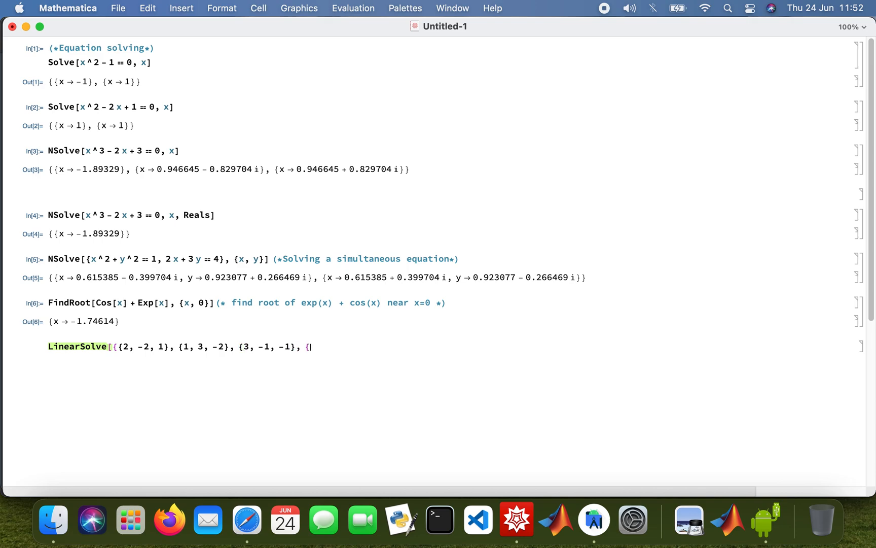
type("-")
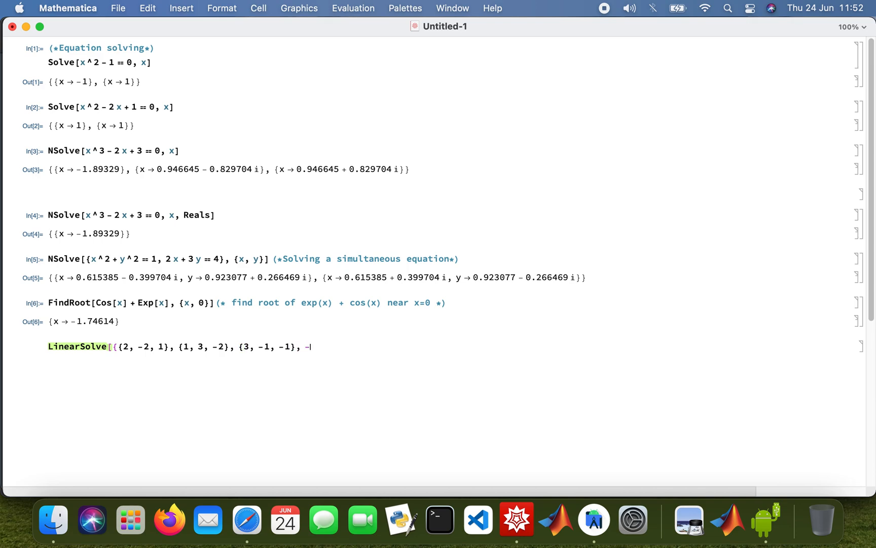
type("3, 1")
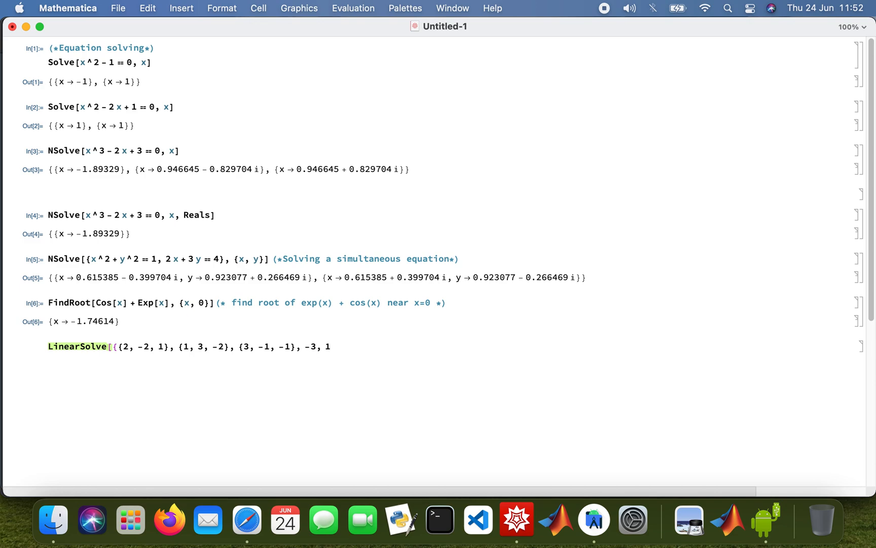
type(",")
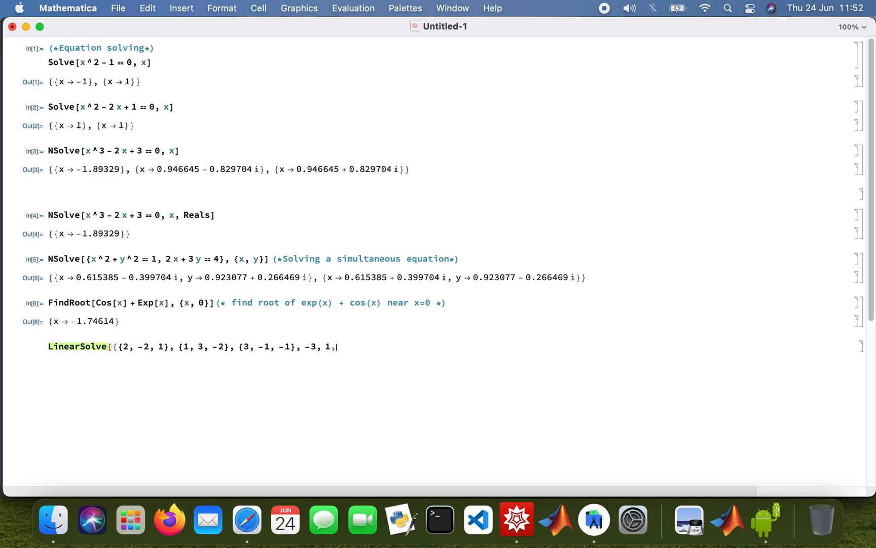
type("2")
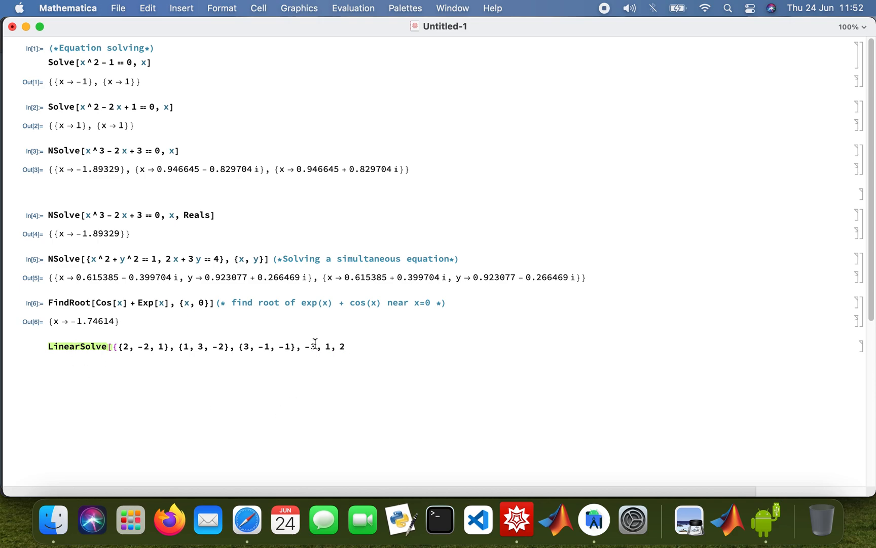
type("{")
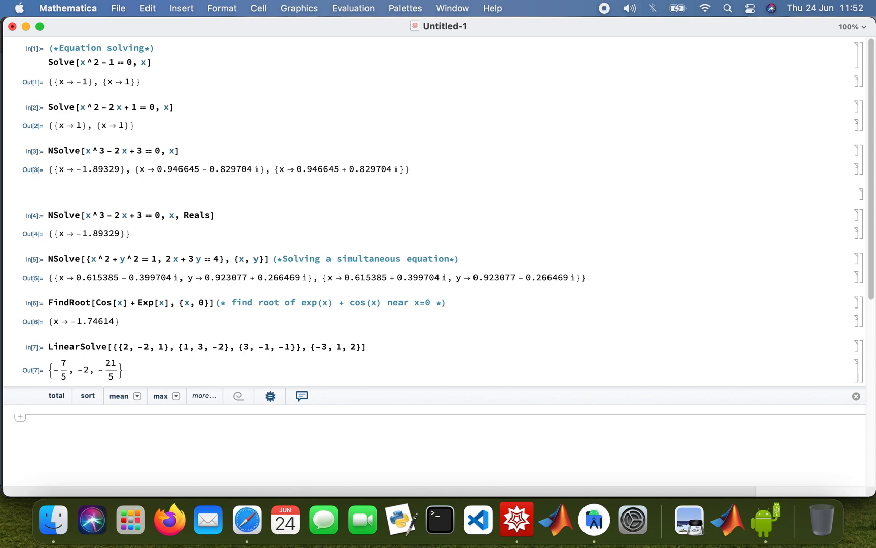
Define m = {{2, -2, 1}, {1, 3, -2}, {3, -1, -1}}; in a new cell.
type("m =")
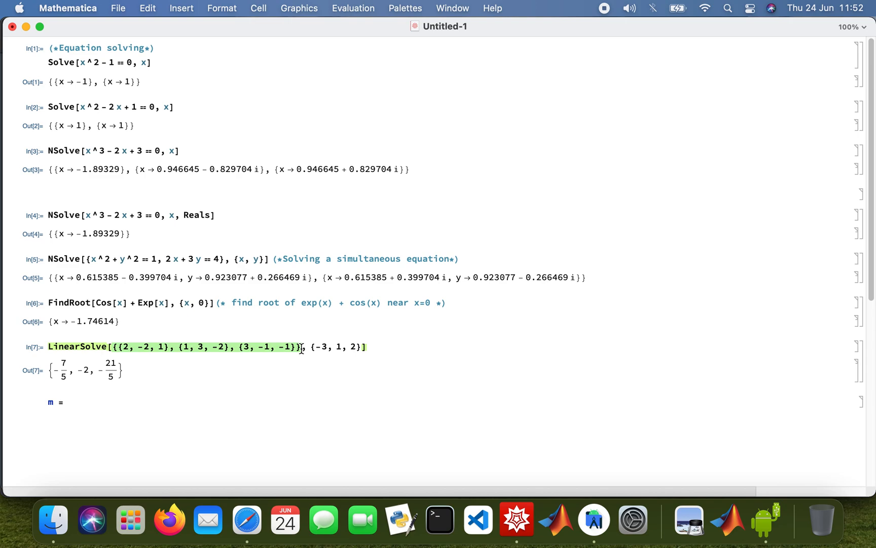
left_click(125, 405)
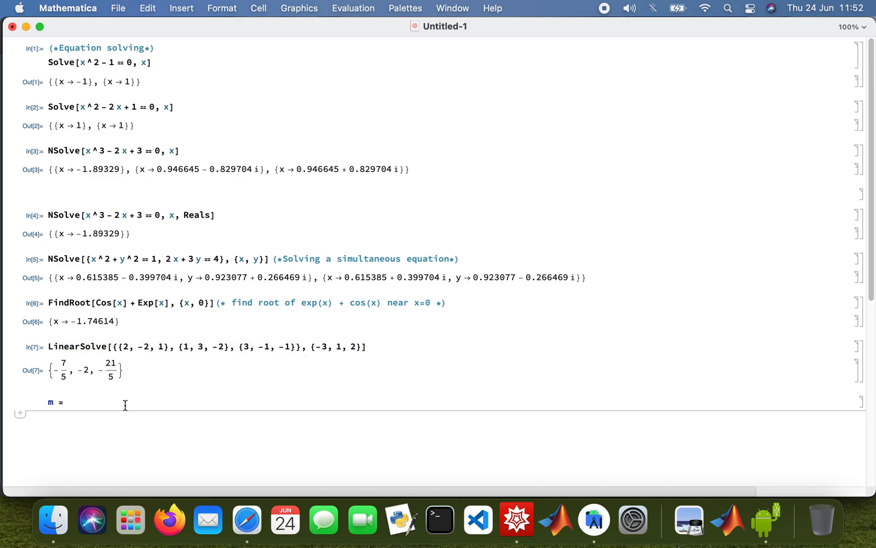
type("{{2, -2, 1}, {1, 3, -2}, {3, -1, -1}}")
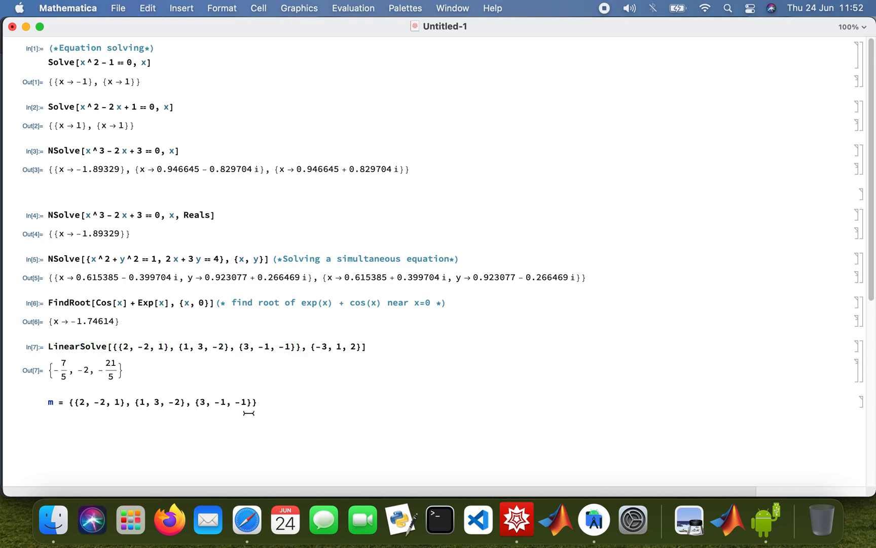
type(";")
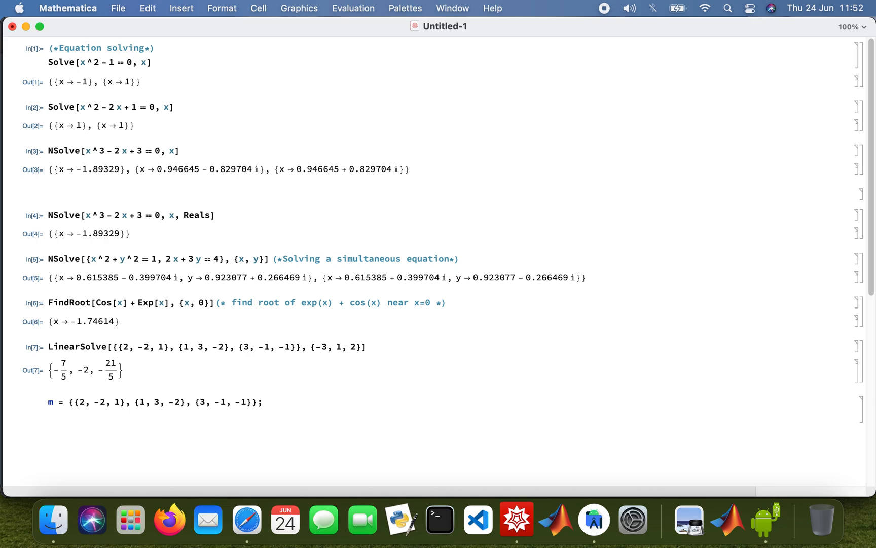
Define b = {-3, 1, 2}, copying the vector from the earlier input.
type("b =")
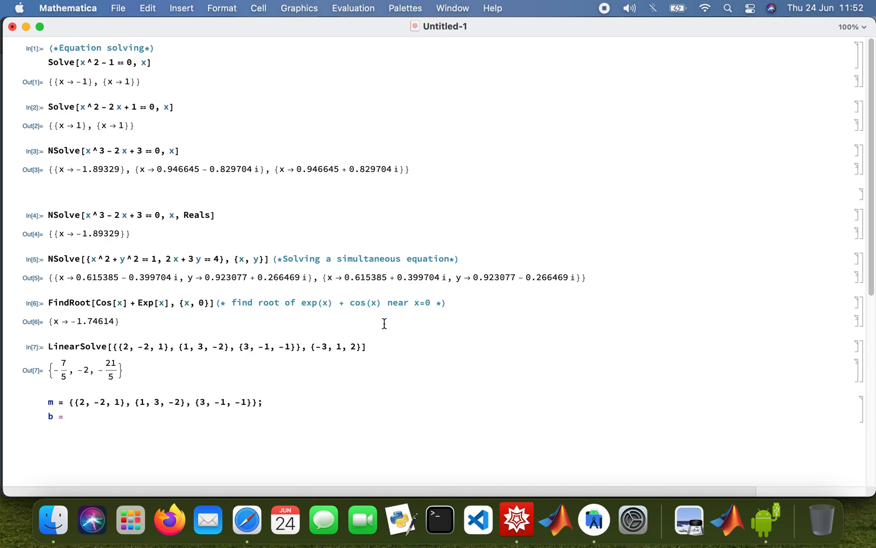
double_click(336, 347)
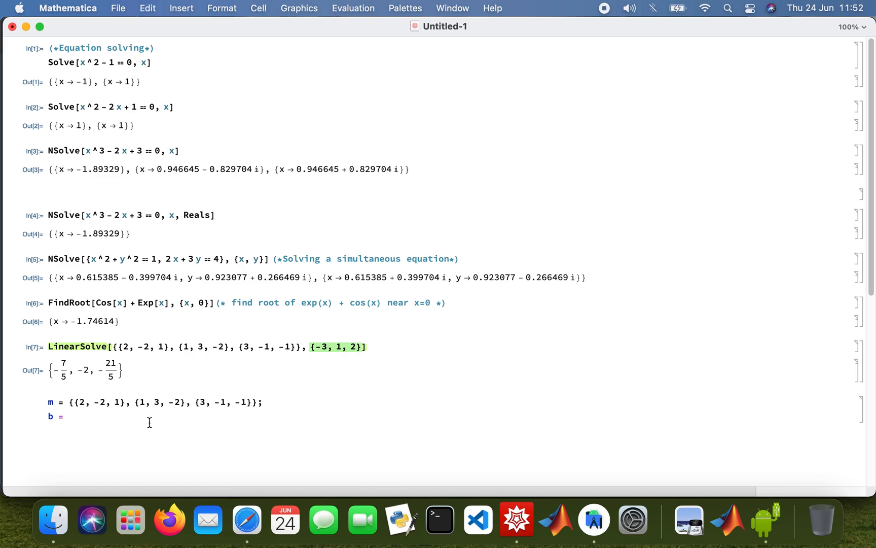
type("{-3, 1, 2};")
type("LinearSolve")
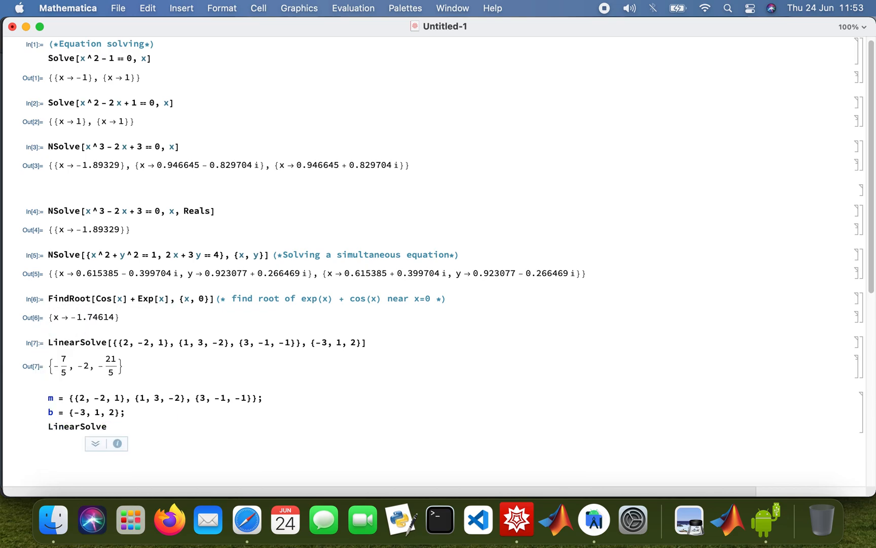
Complete LinearSolve[m, b] and comment that the format is m*x = b.
type("[m,")
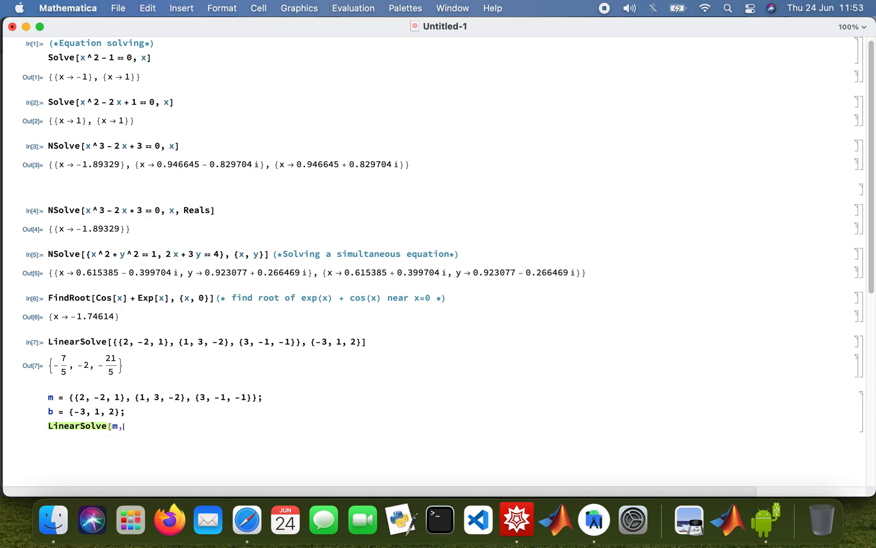
type("b](* *")
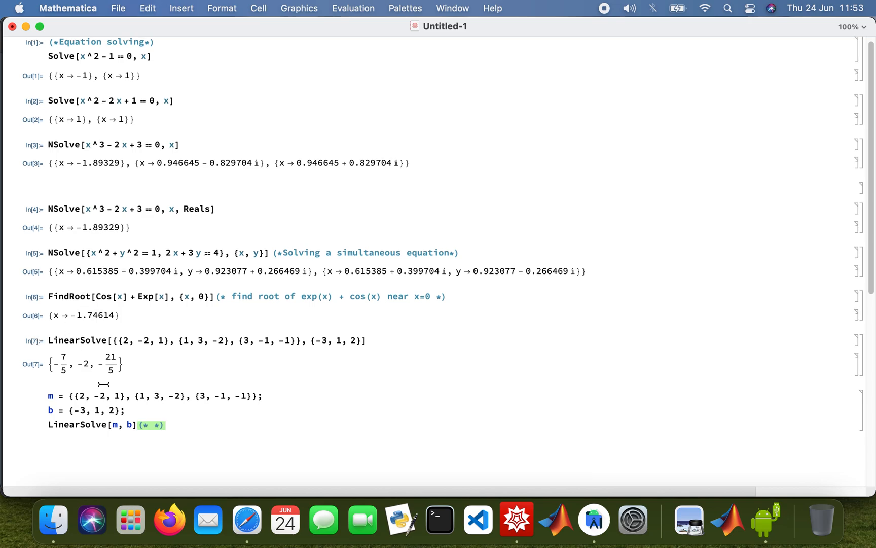
mouse_move(169, 519)
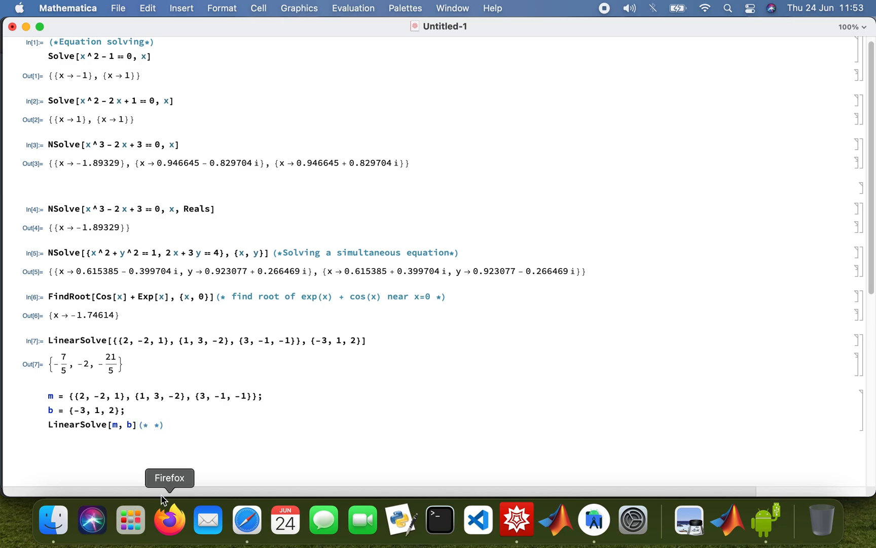
type("We are")
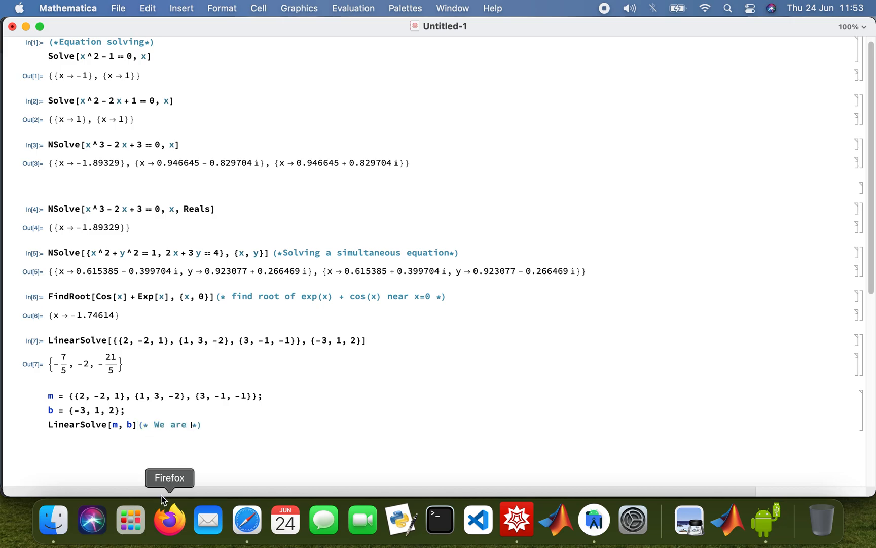
type("using")
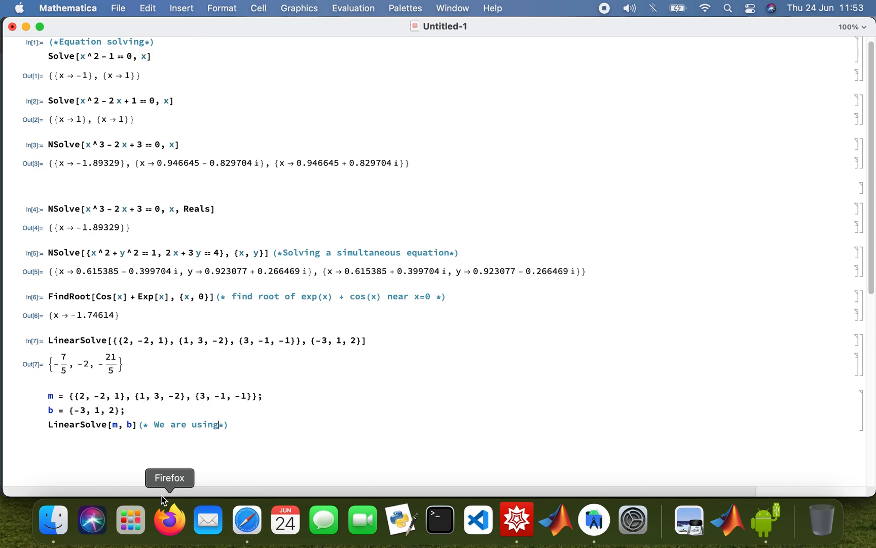
type("the format")
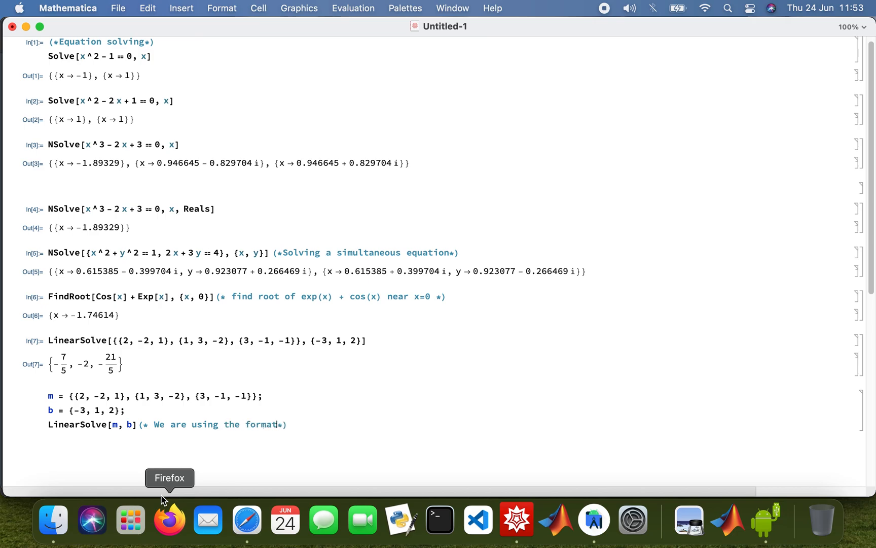
type("m")
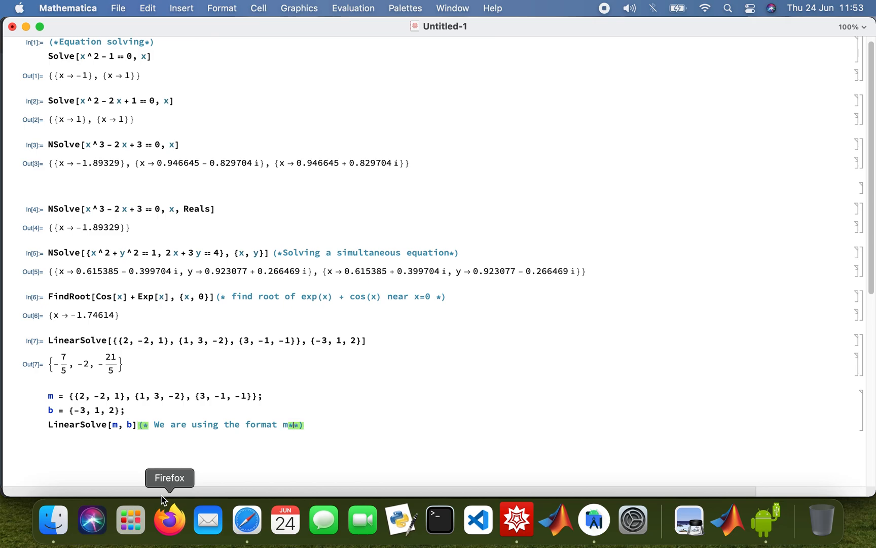
type("x = b*")
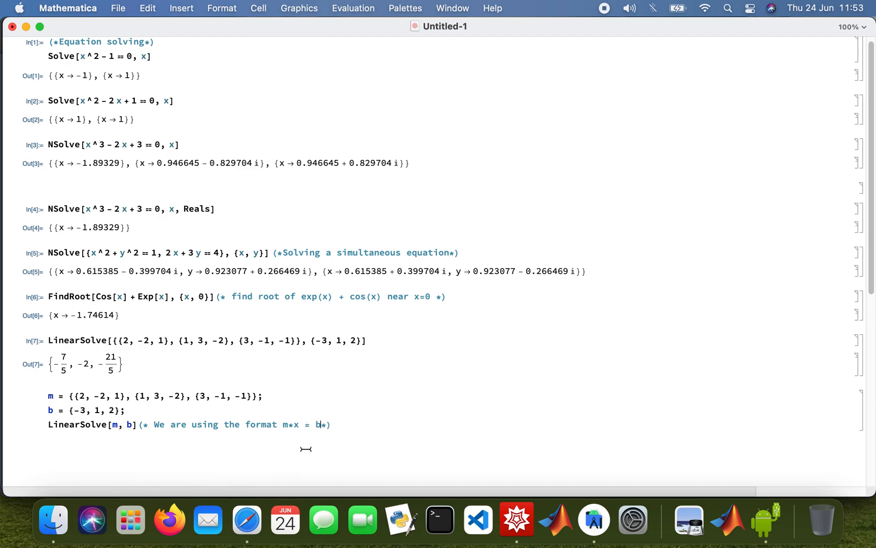
mouse_move(338, 396)
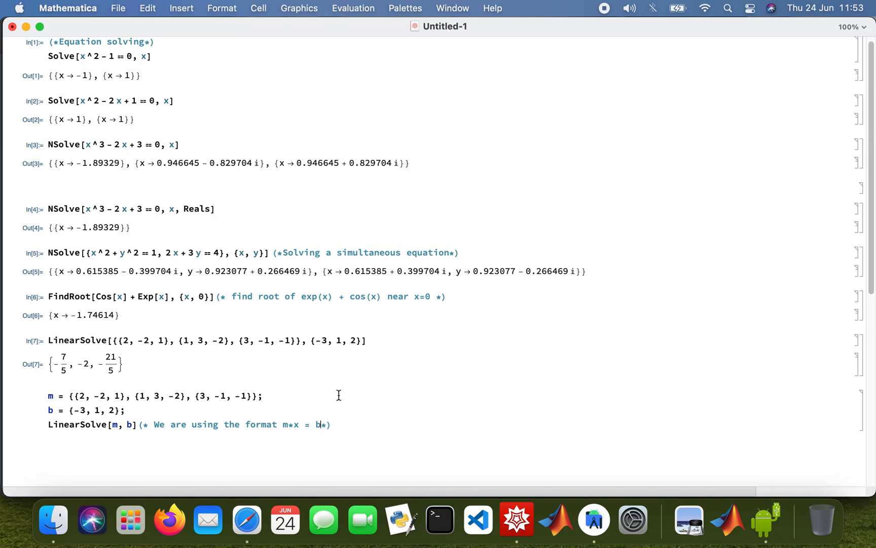